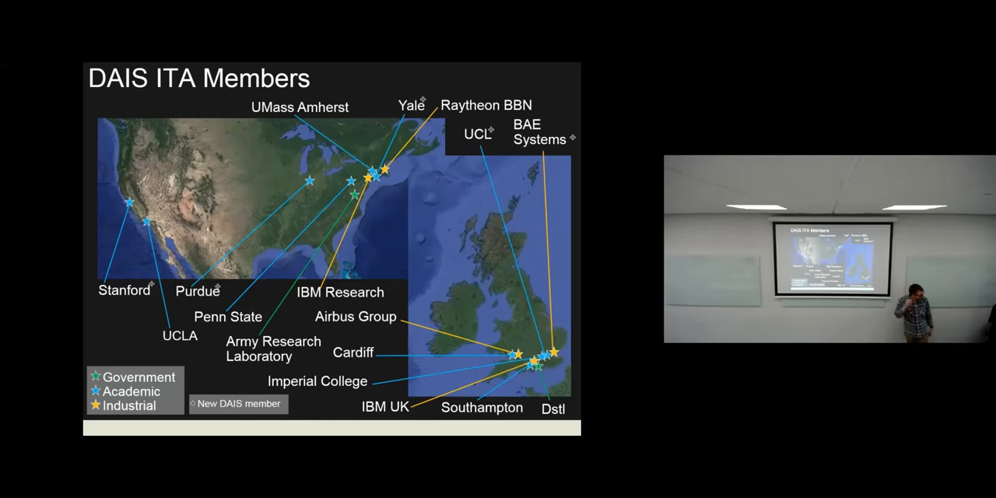
# Advance the slide show past the DAIS ITA Members slide.
pyautogui.press('Right')
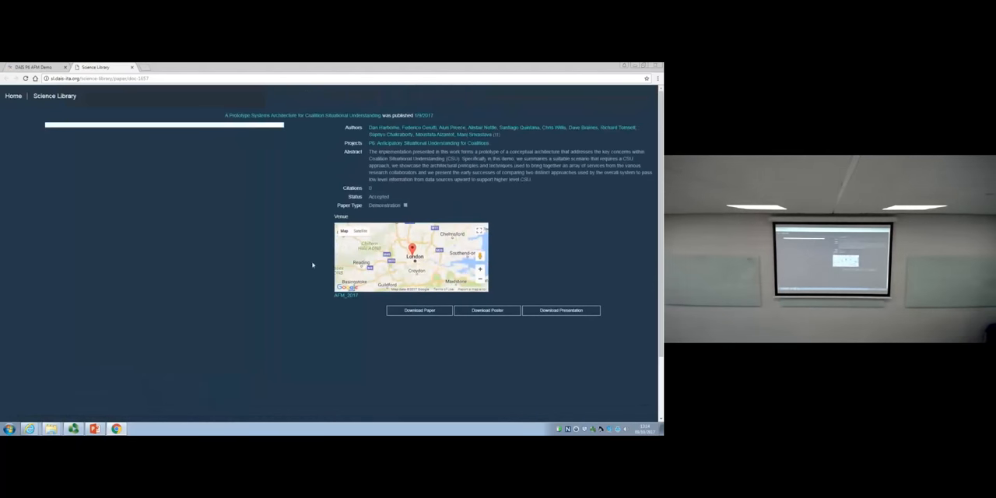
# Download the 'A Prototype Systems Architecture for Coalition Situational Understanding' paper PDF.
pyautogui.click(420, 310)
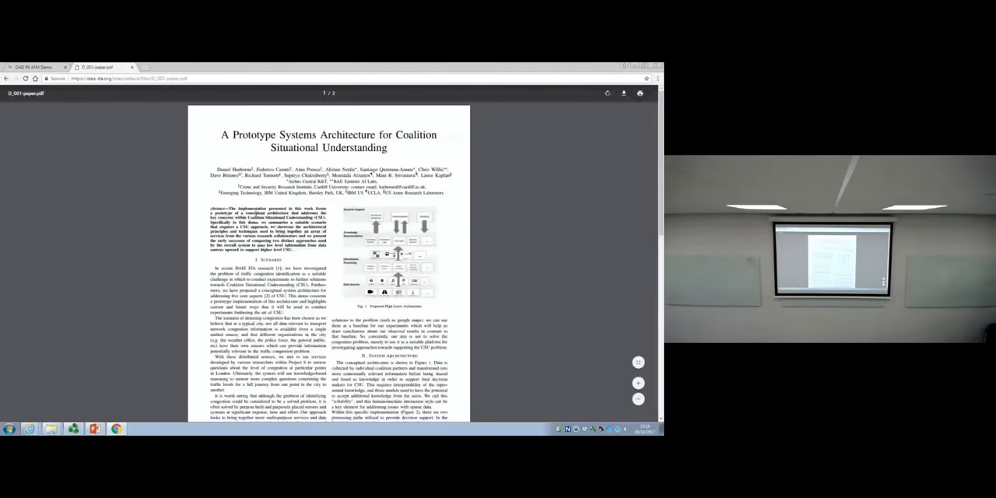
pyautogui.scroll(-3)
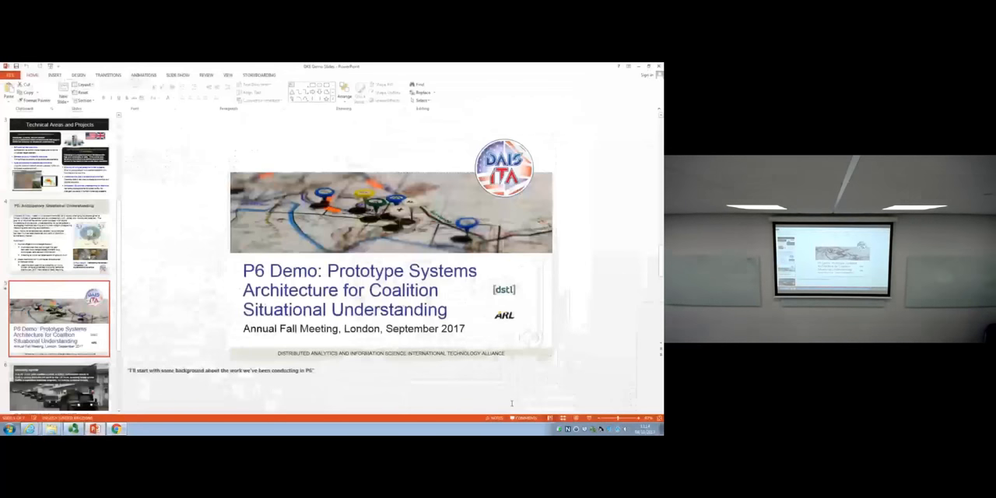
# Present the P6 Demo deck from the title slide to the four-checkpoint map, then exit.
pyautogui.press('F5')
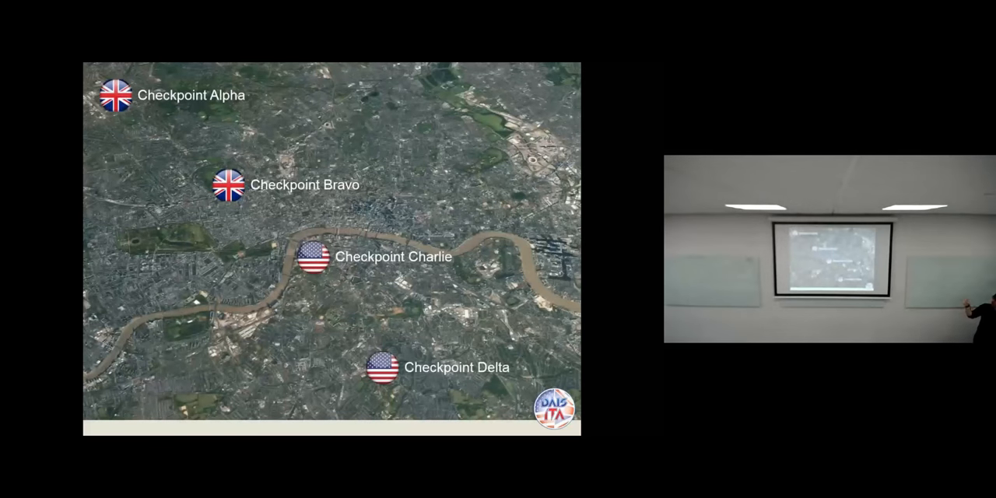
pyautogui.press('Escape')
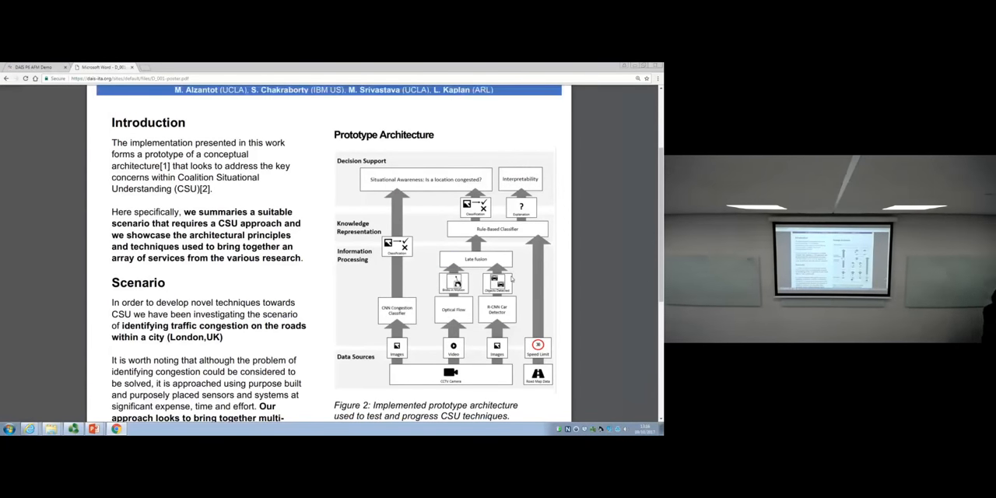
pyautogui.moveTo(604, 254)
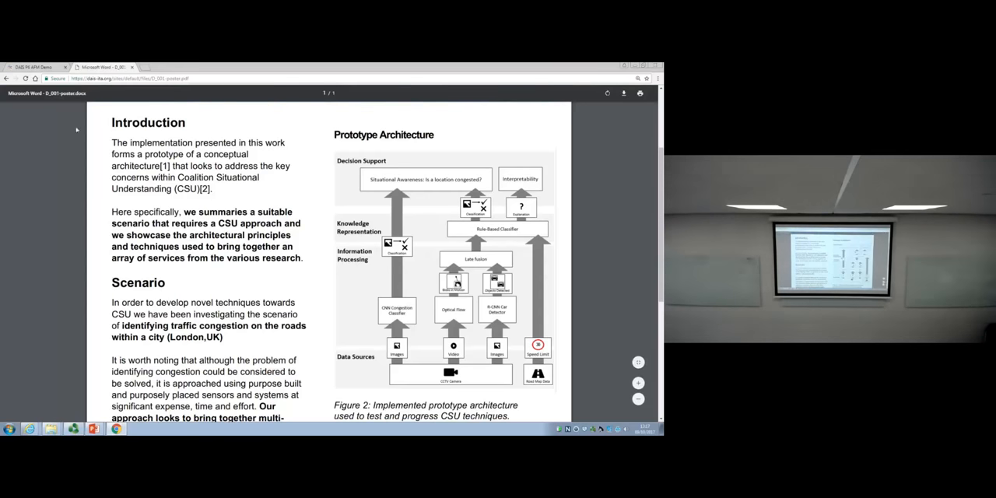
# Switch to the DAIS P6 ATM Demo tab with the Chat box and checkpoint map.
pyautogui.click(35, 67)
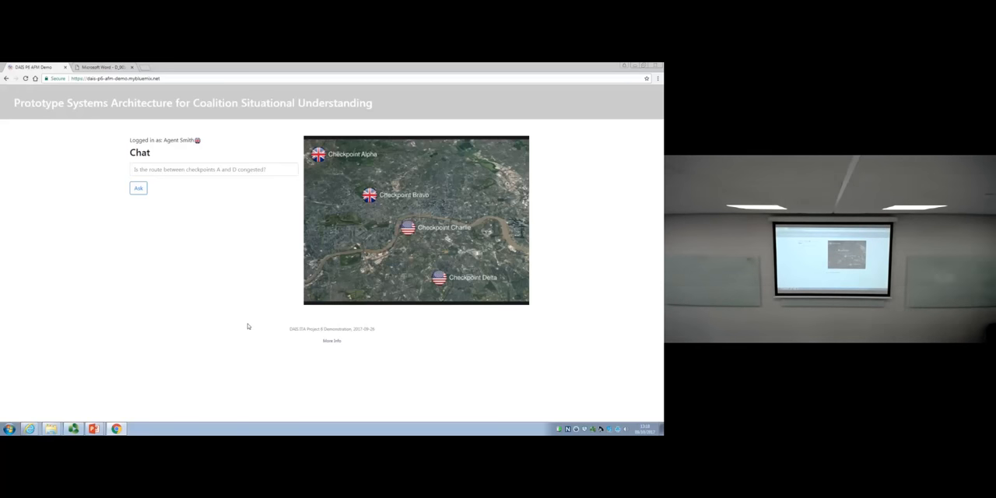
pyautogui.moveTo(196, 292)
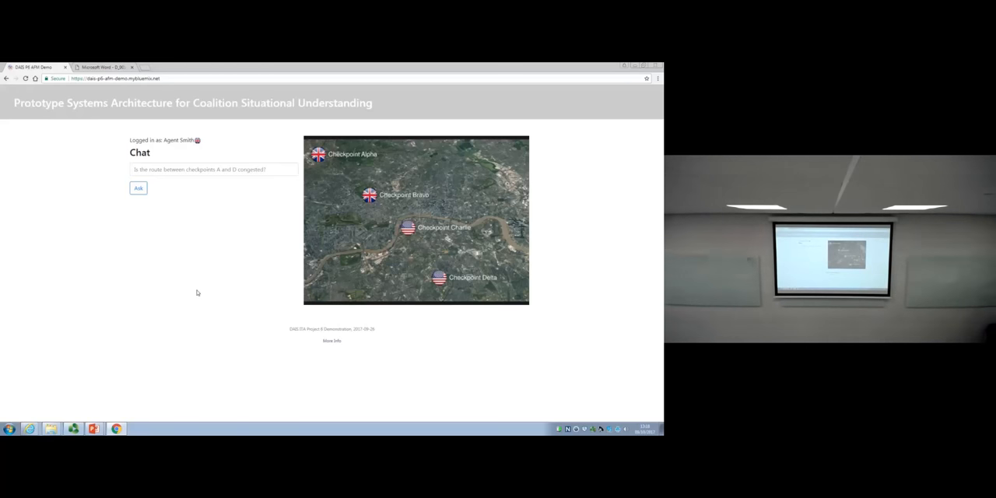
pyautogui.moveTo(172, 183)
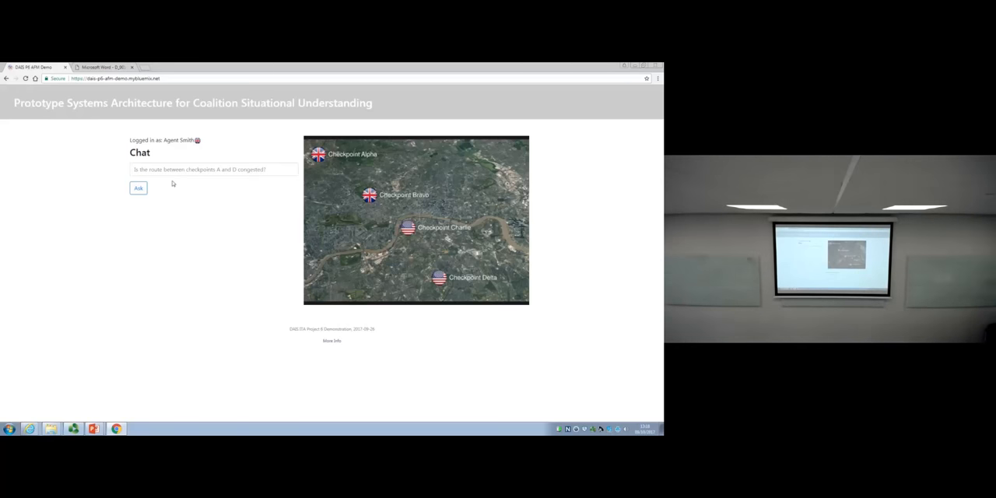
pyautogui.moveTo(186, 197)
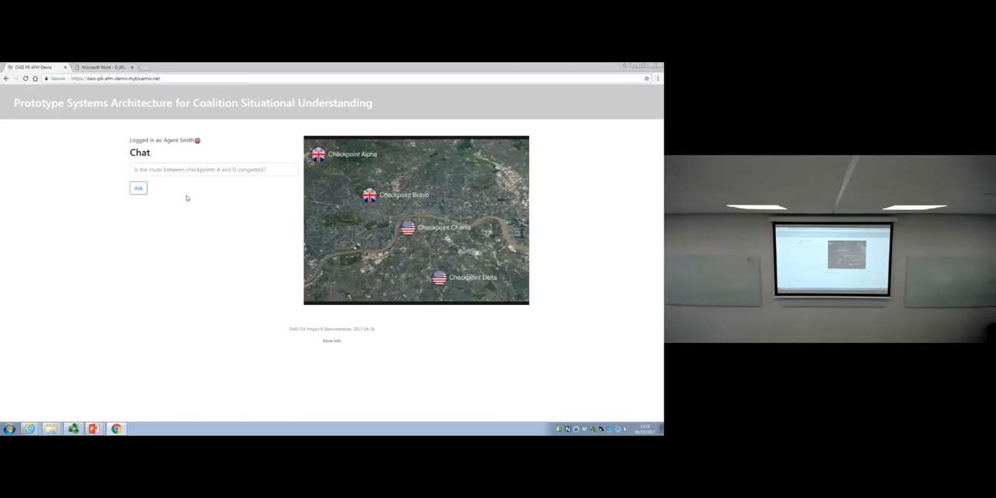
pyautogui.moveTo(176, 203)
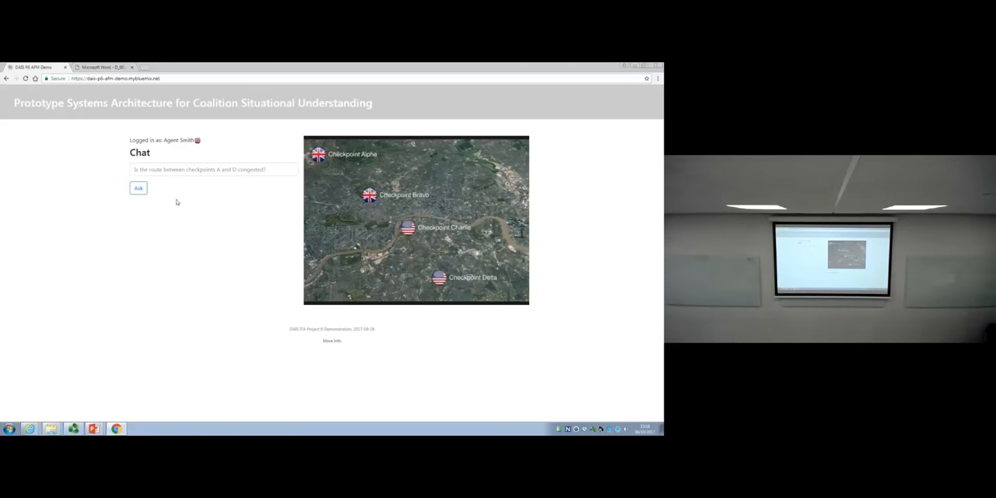
# Ask whether route A-to-D is congested and show the per-checkpoint breakdown.
pyautogui.click(137, 188)
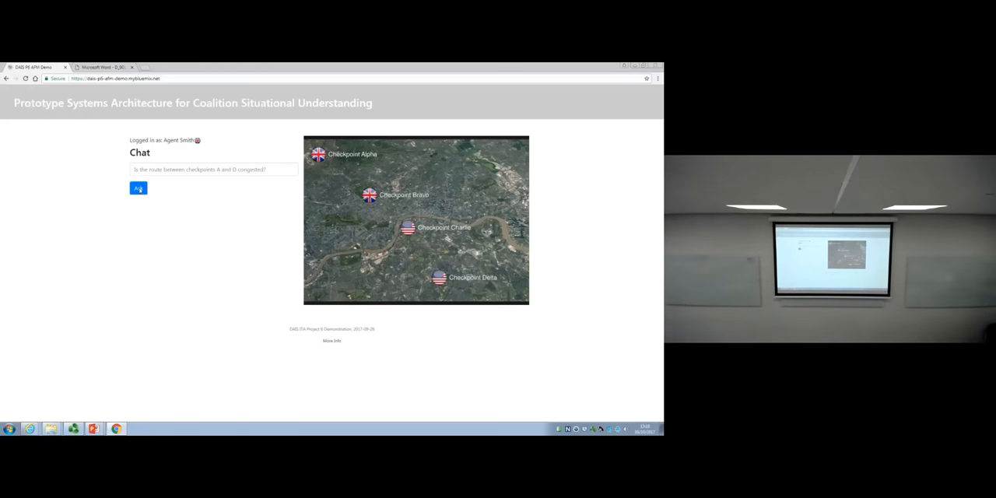
pyautogui.click(139, 188)
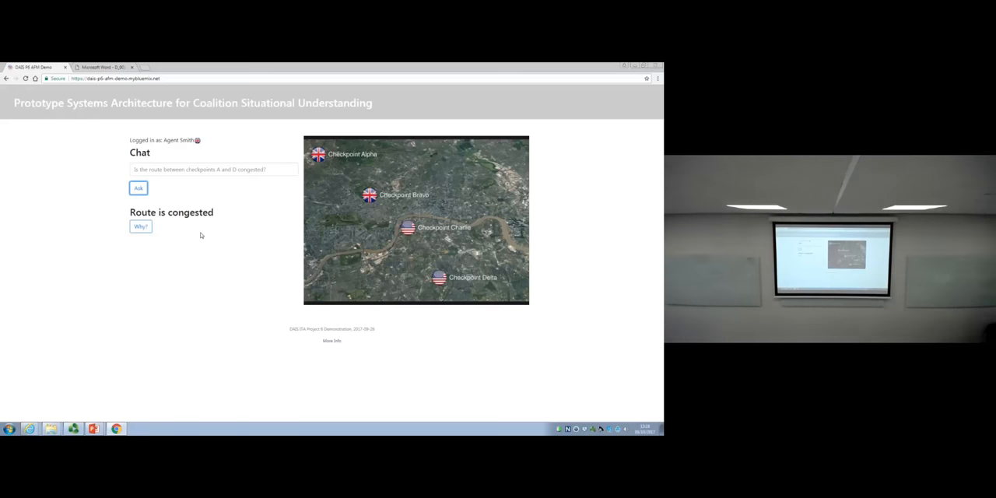
pyautogui.click(141, 227)
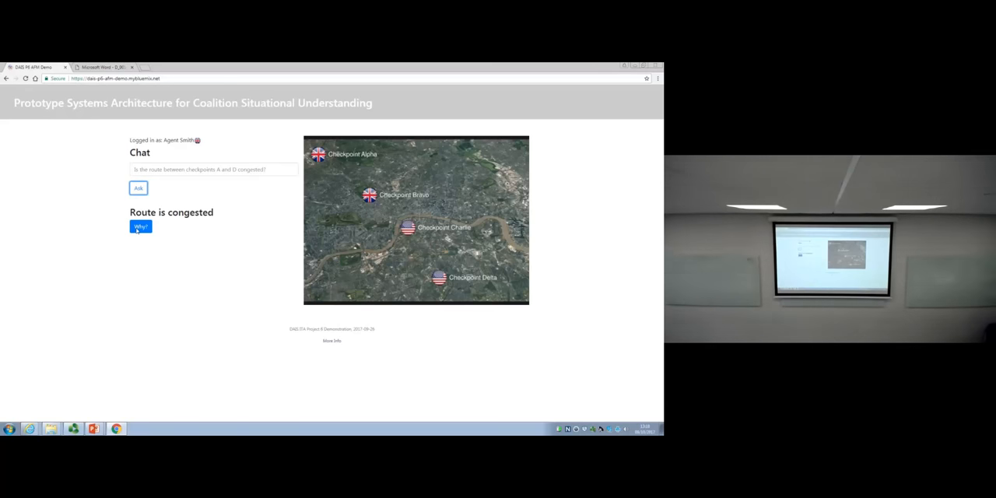
pyautogui.click(140, 227)
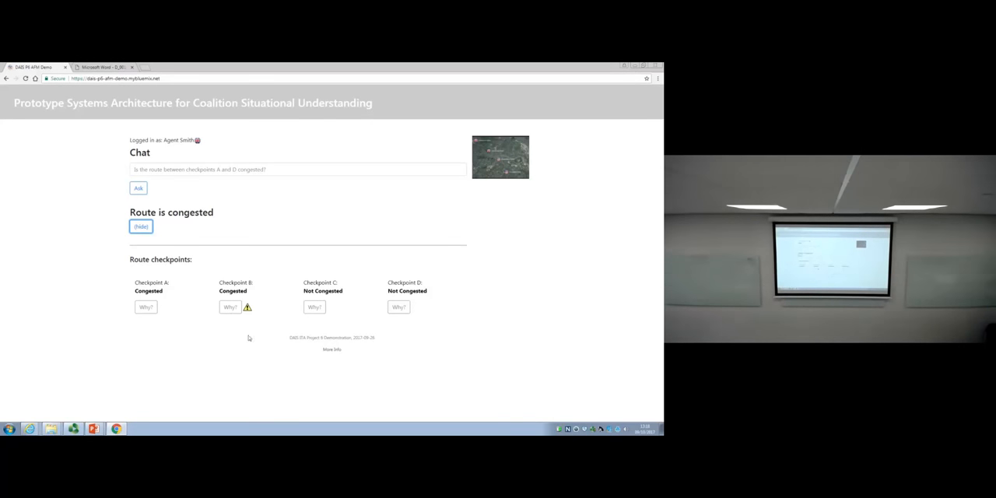
pyautogui.moveTo(255, 301)
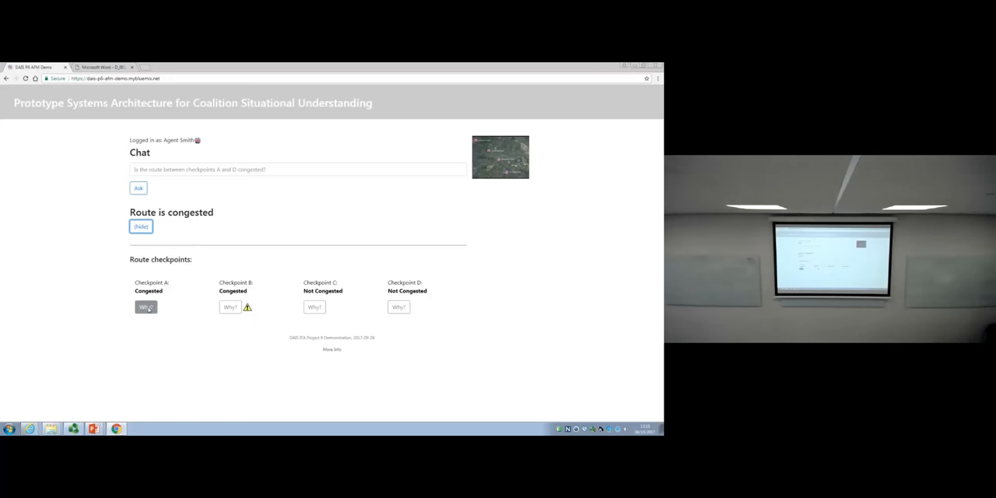
# Reveal checkpoint A's services: Congestion Classifier and Congestion Reasoner, both Congested.
pyautogui.click(145, 306)
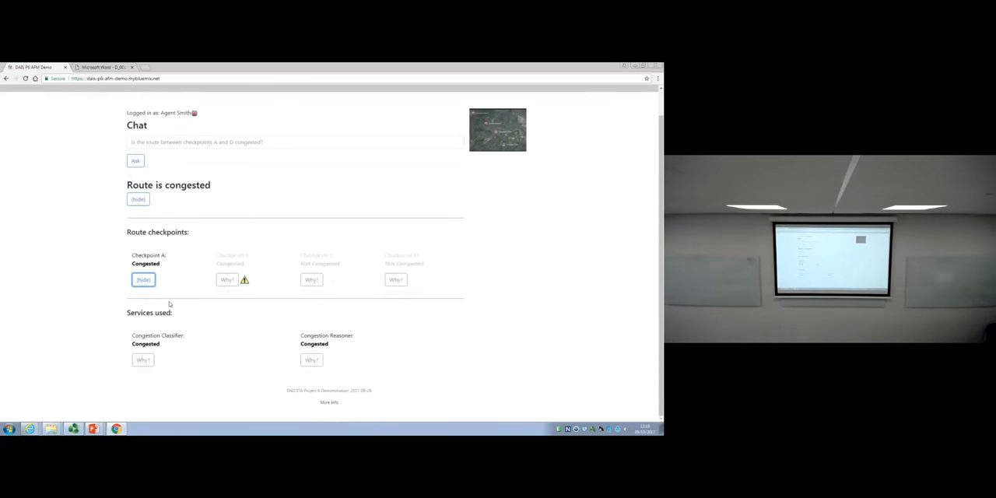
pyautogui.moveTo(211, 316)
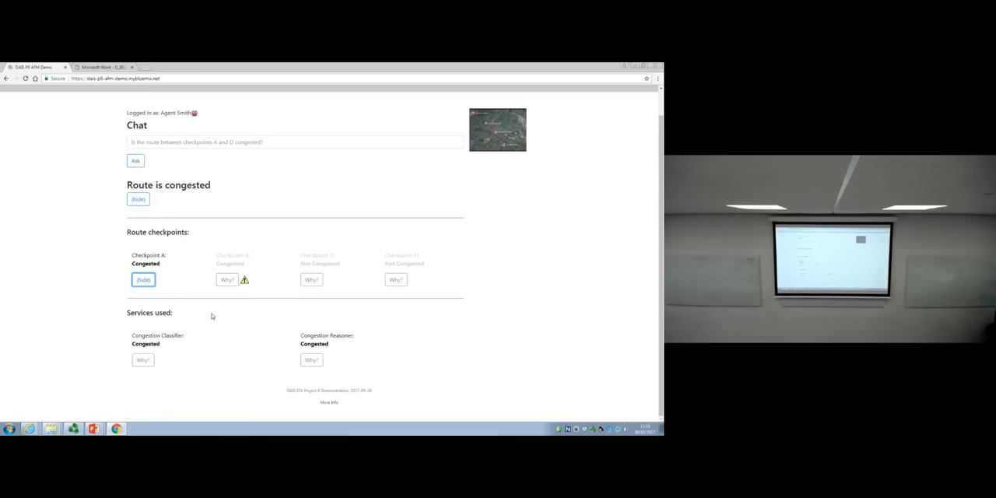
pyautogui.click(142, 359)
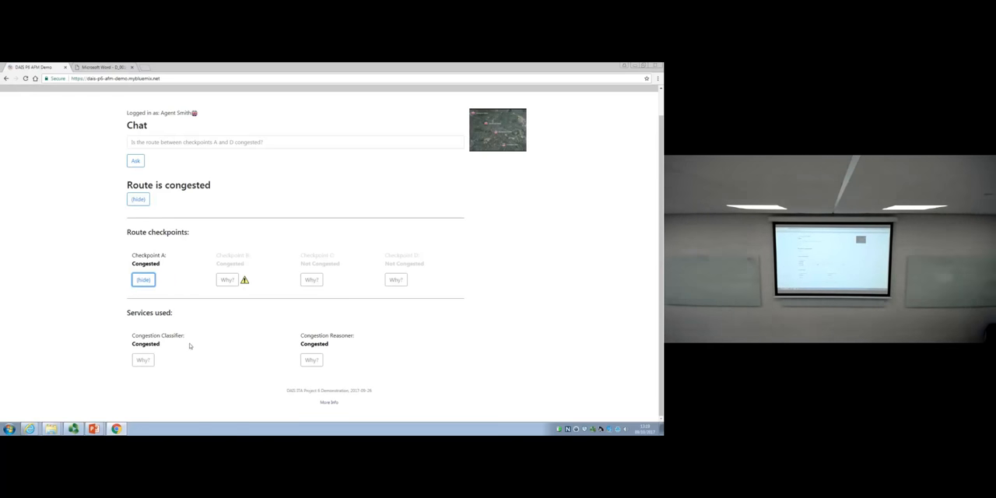
pyautogui.moveTo(269, 381)
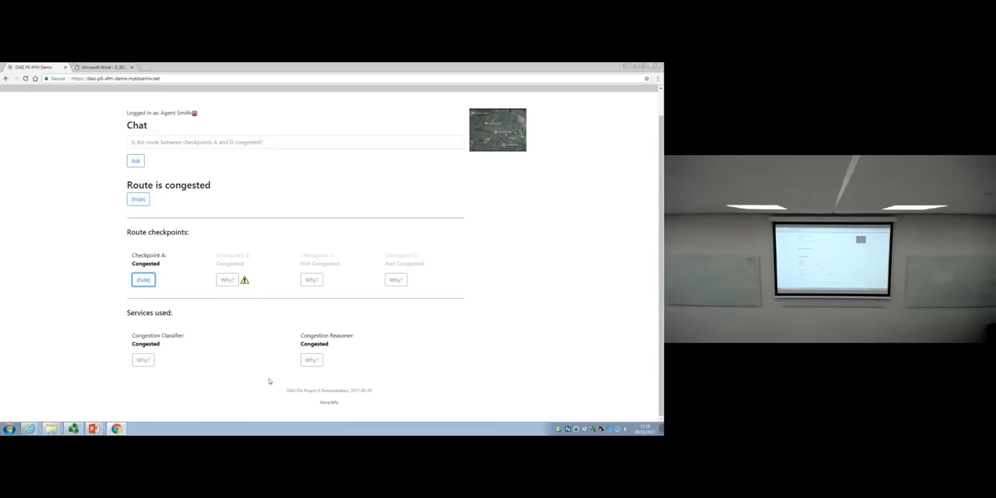
pyautogui.moveTo(333, 374)
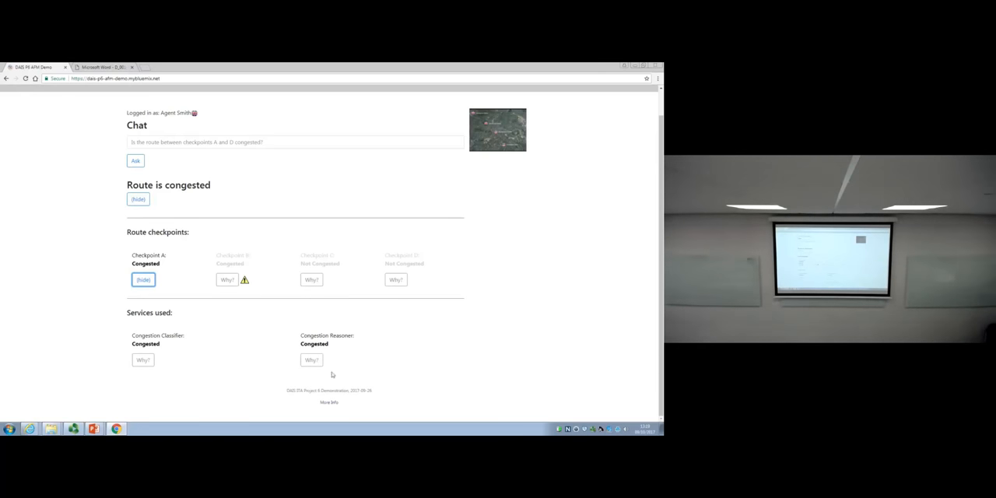
pyautogui.moveTo(315, 325)
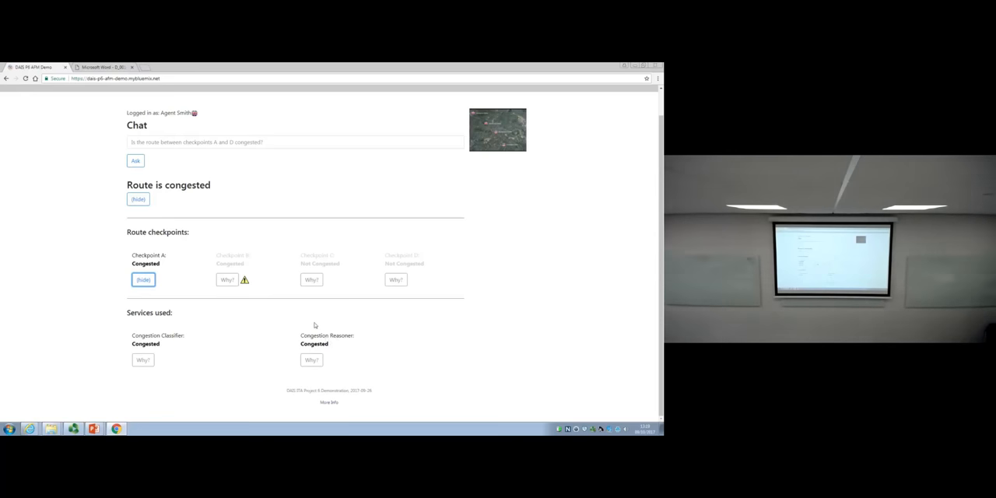
pyautogui.click(142, 359)
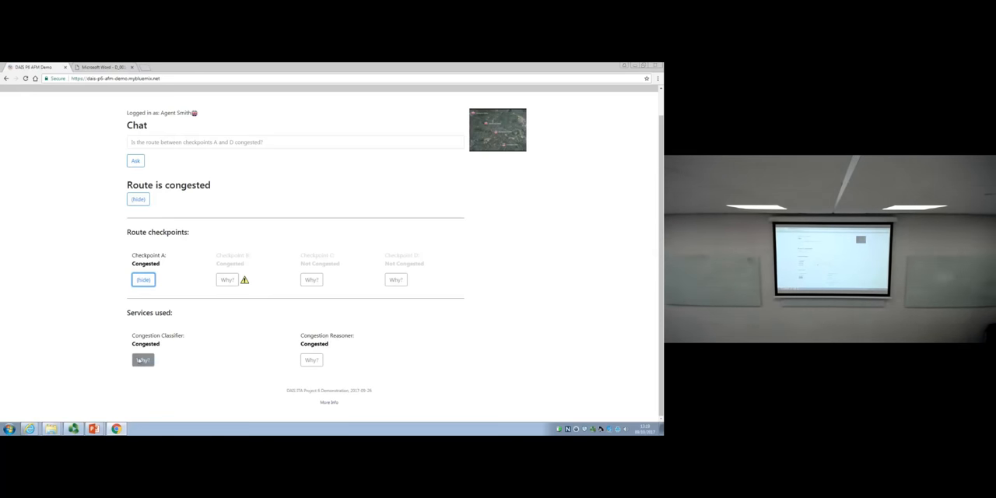
# Open the Classifier's explanations and show Congestion Probability at 65%.
pyautogui.click(142, 359)
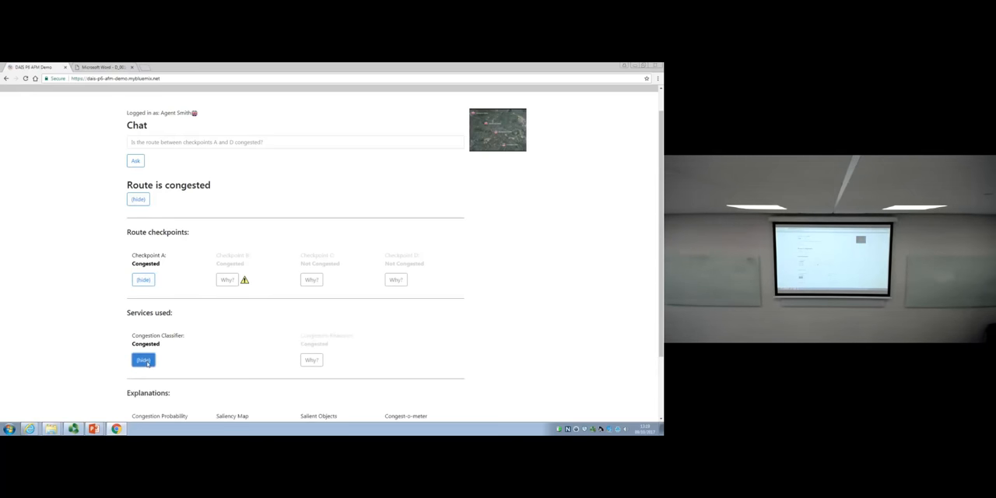
pyautogui.scroll(-3)
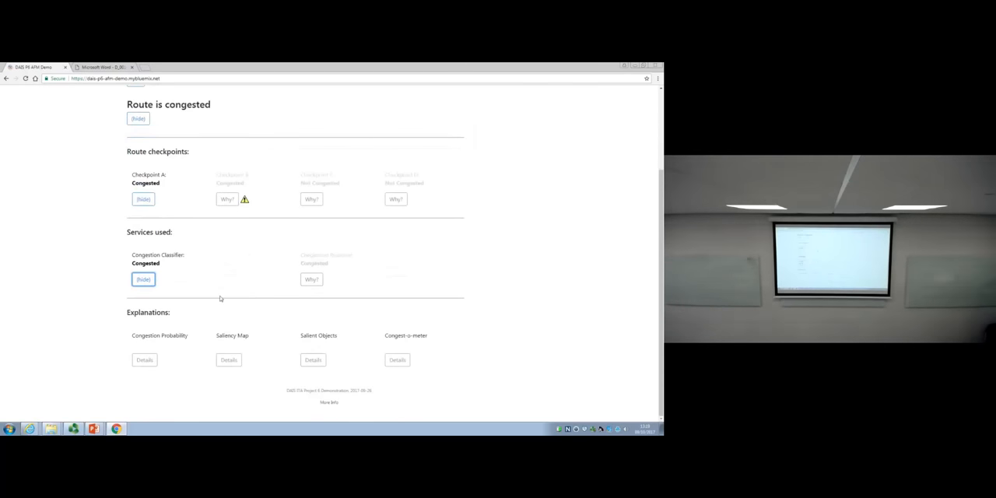
pyautogui.moveTo(189, 278)
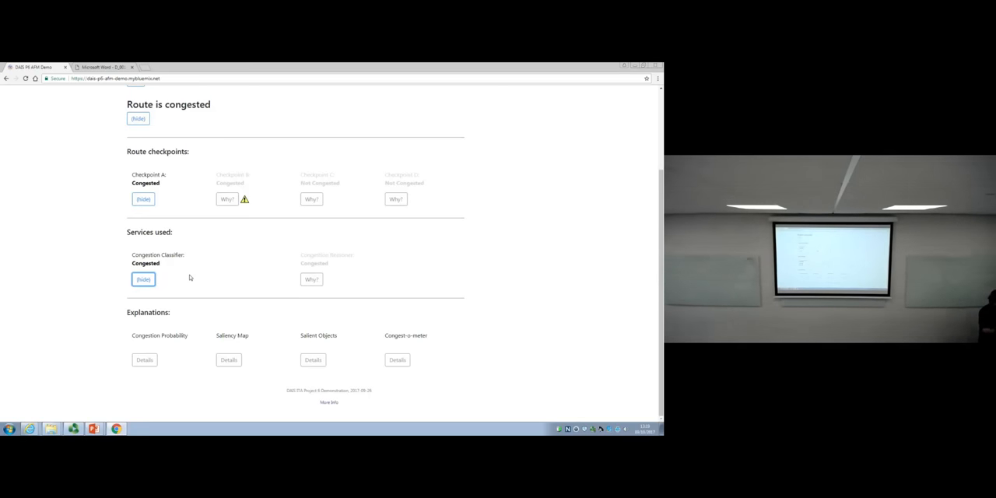
pyautogui.moveTo(221, 249)
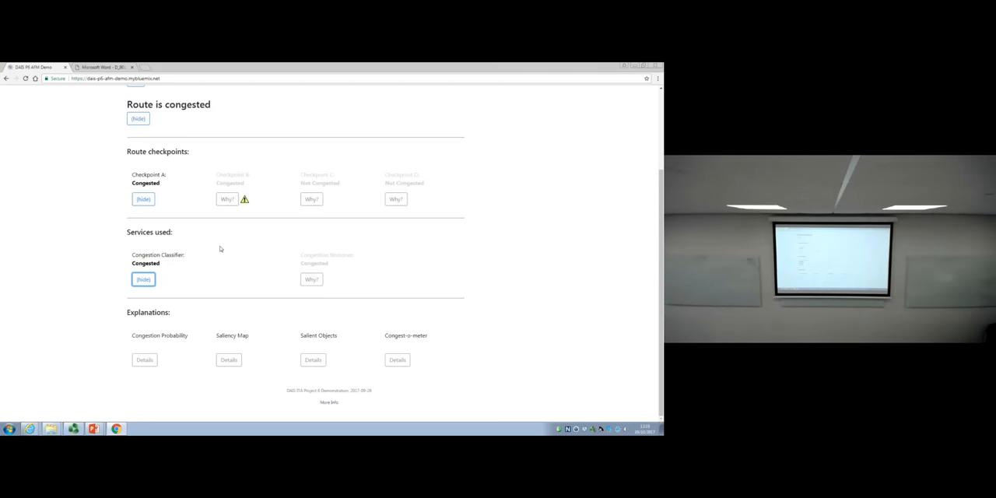
pyautogui.moveTo(227, 271)
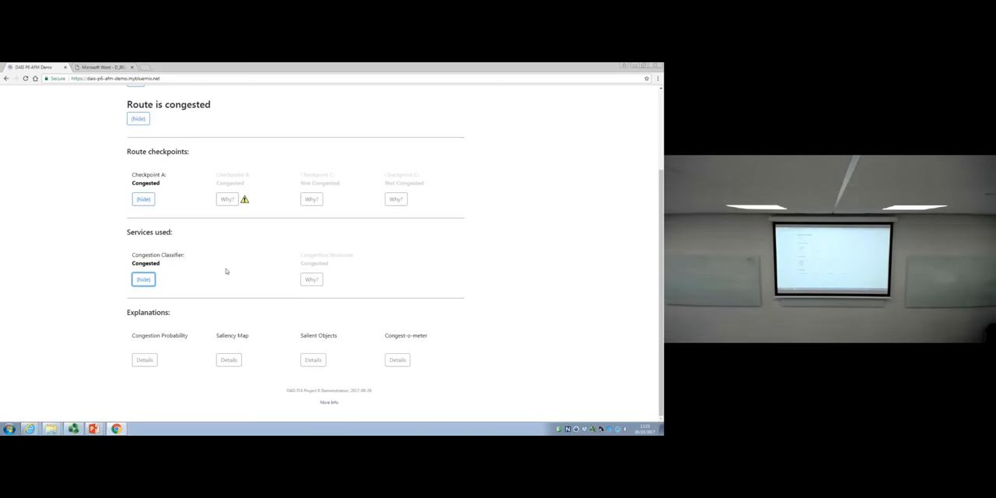
pyautogui.click(144, 360)
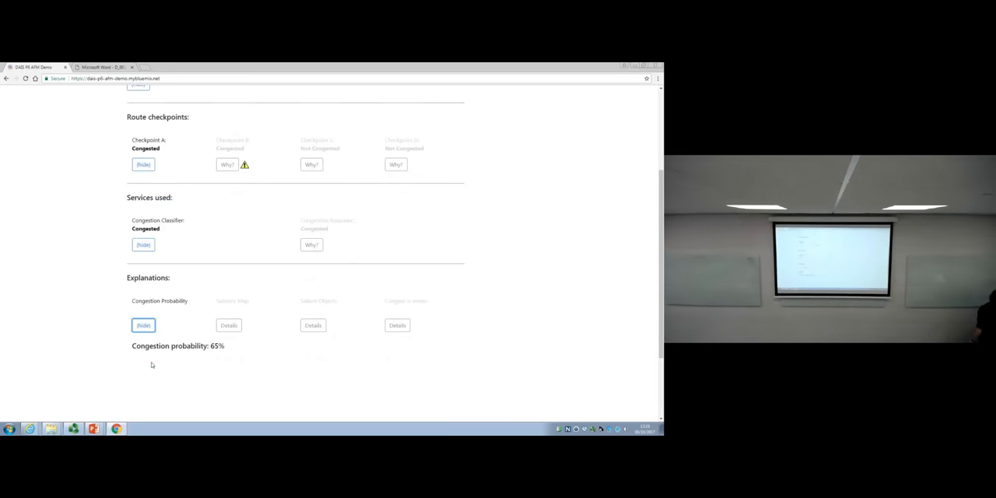
pyautogui.moveTo(175, 359)
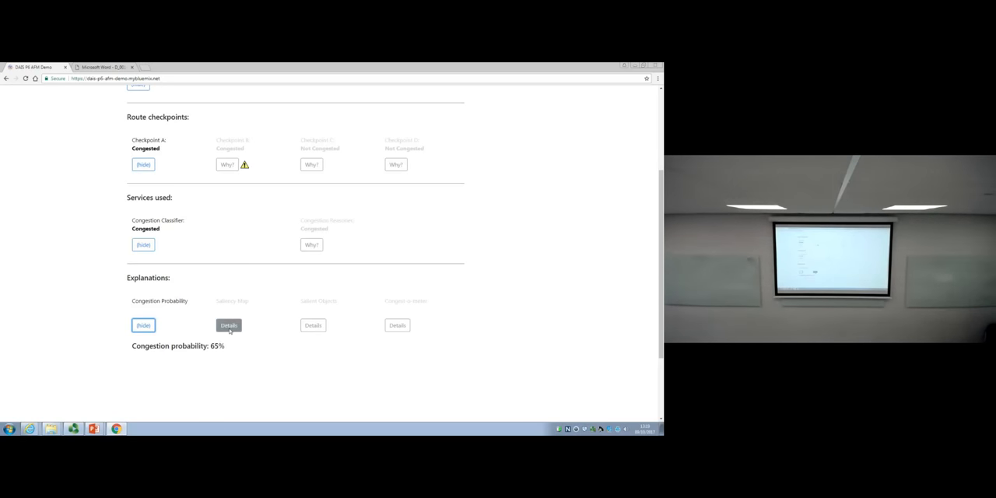
# Show the Kew Bridge camera image beside its red-green saliency map.
pyautogui.click(229, 325)
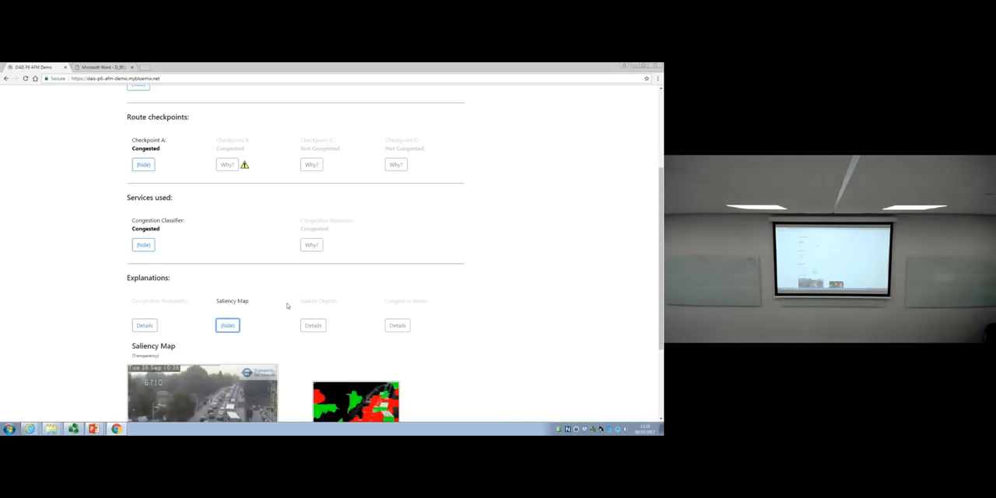
pyautogui.scroll(-3)
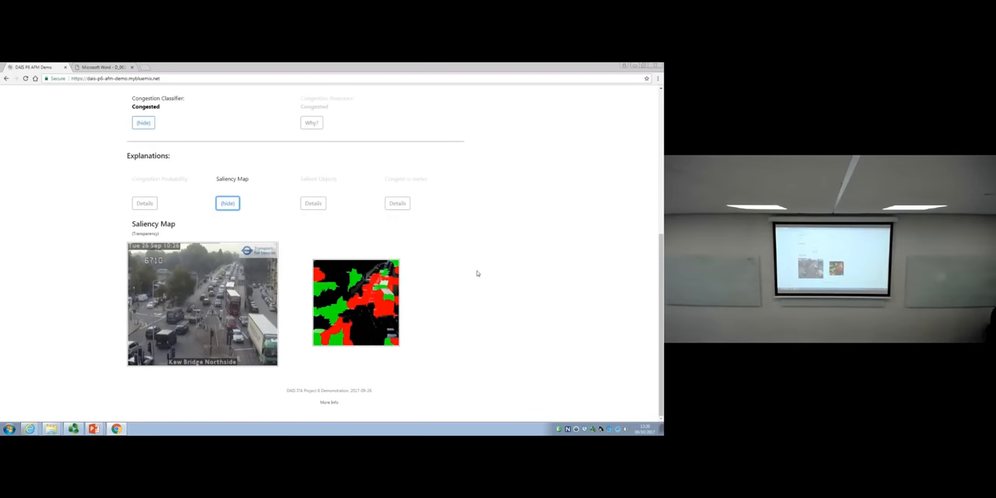
pyautogui.moveTo(474, 237)
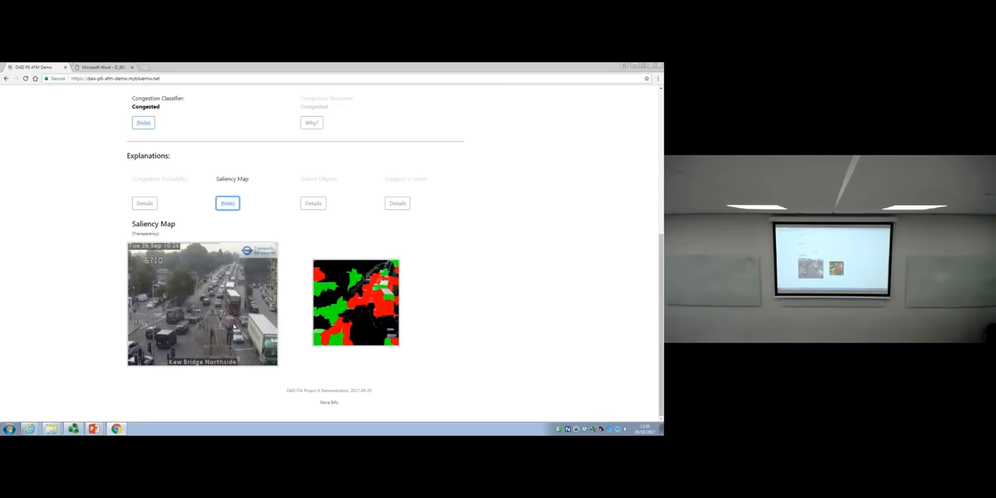
pyautogui.moveTo(403, 278)
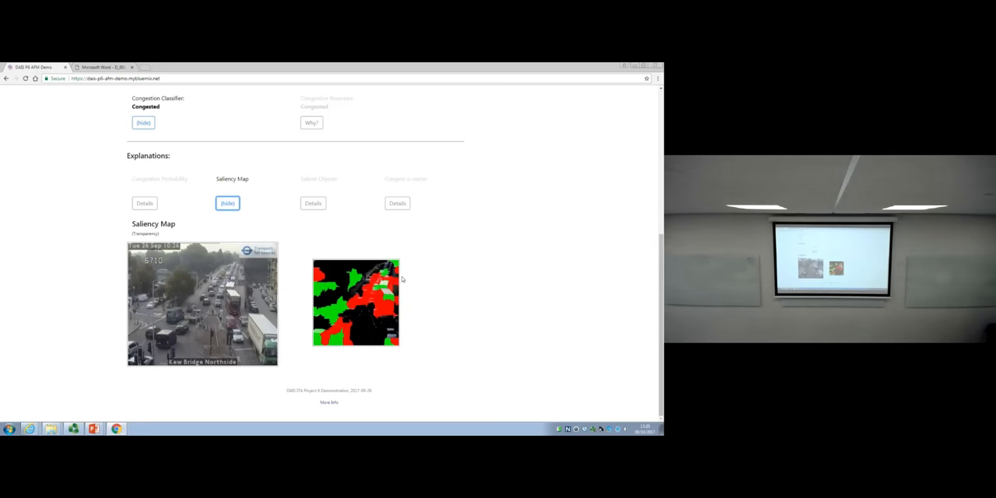
pyautogui.moveTo(362, 292)
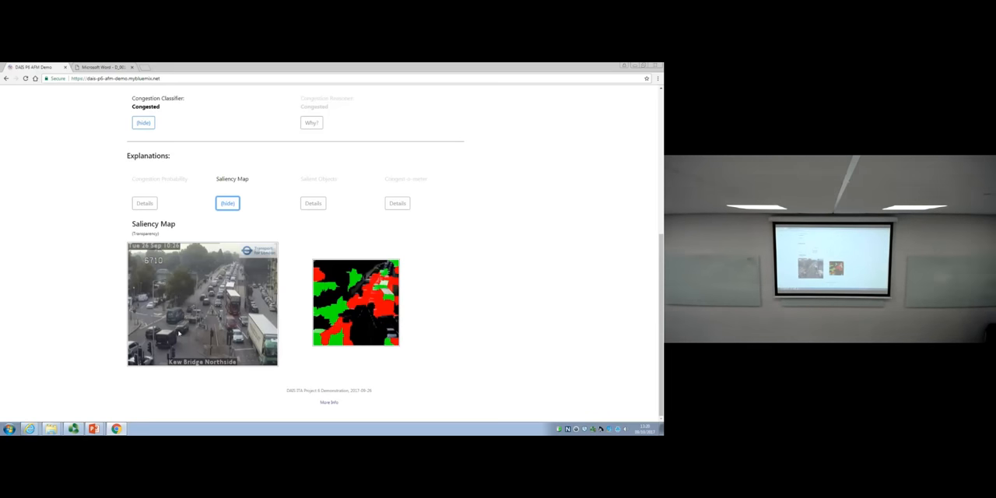
pyautogui.moveTo(436, 251)
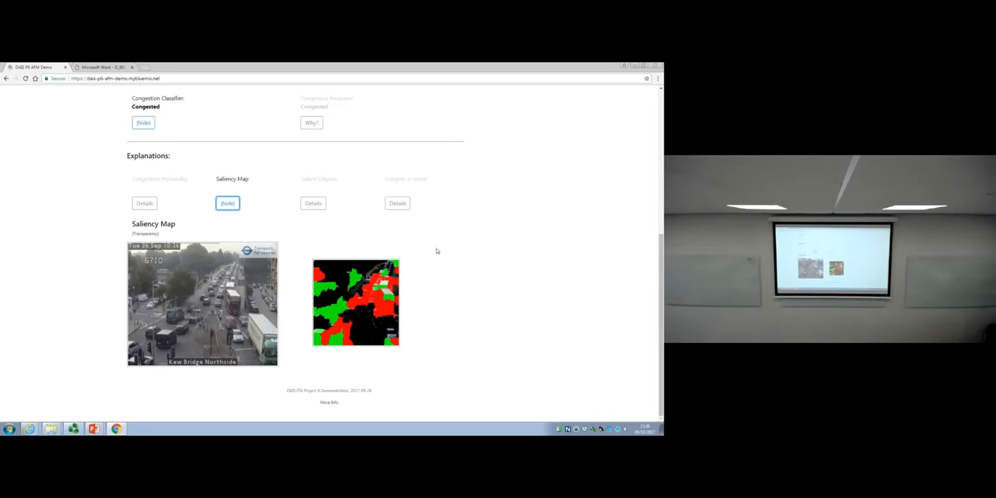
pyautogui.moveTo(461, 257)
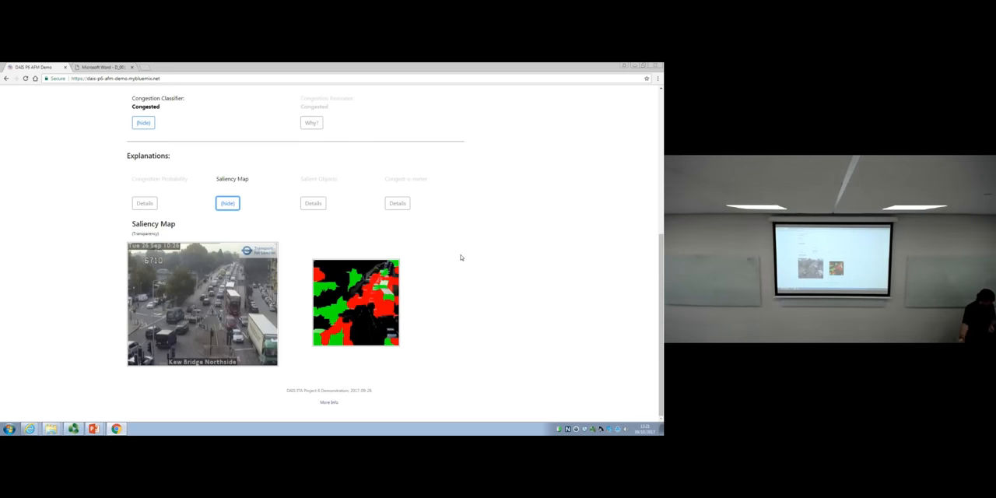
pyautogui.moveTo(333, 184)
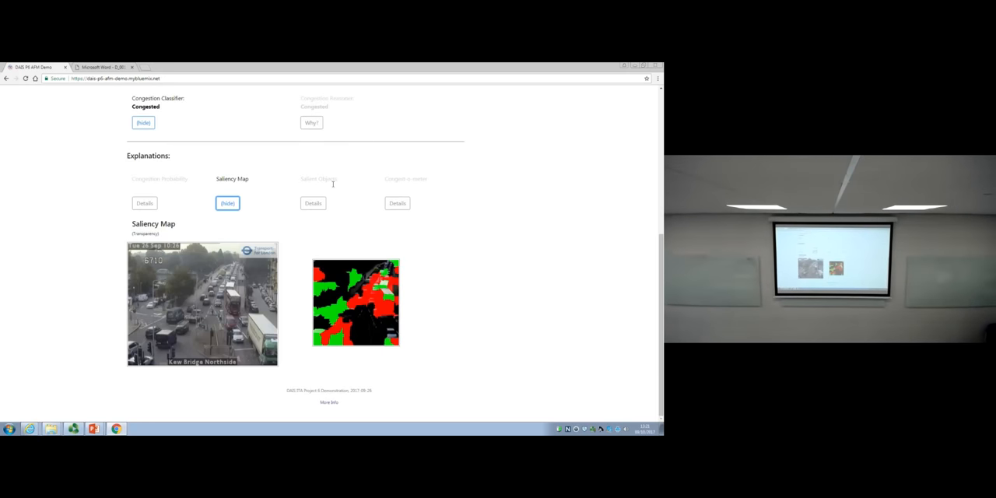
# Toggle between Saliency Map and Salient Objects, ending on the car and road list.
pyautogui.click(313, 203)
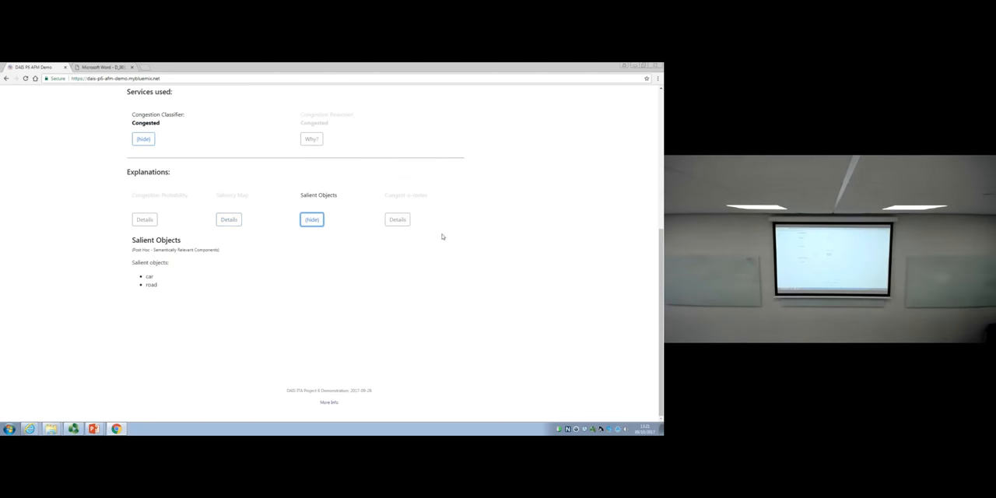
pyautogui.moveTo(449, 246)
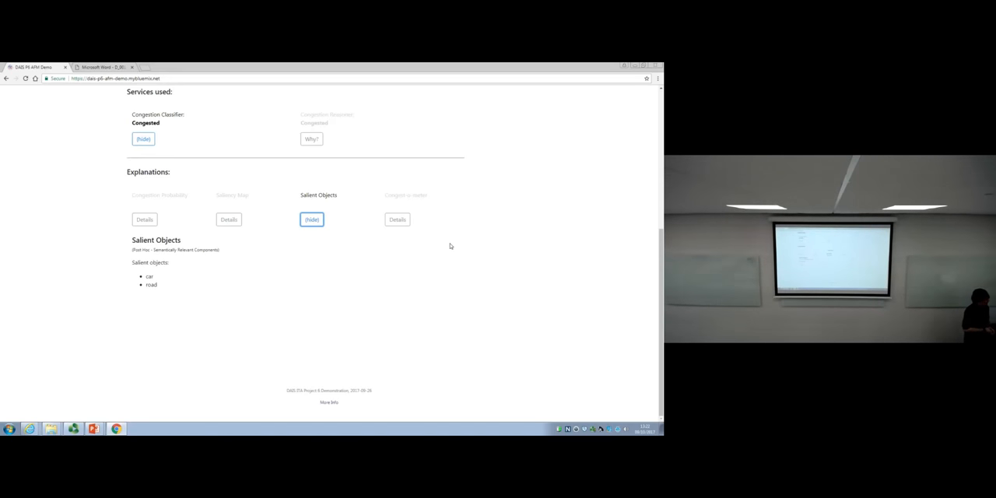
pyautogui.moveTo(306, 210)
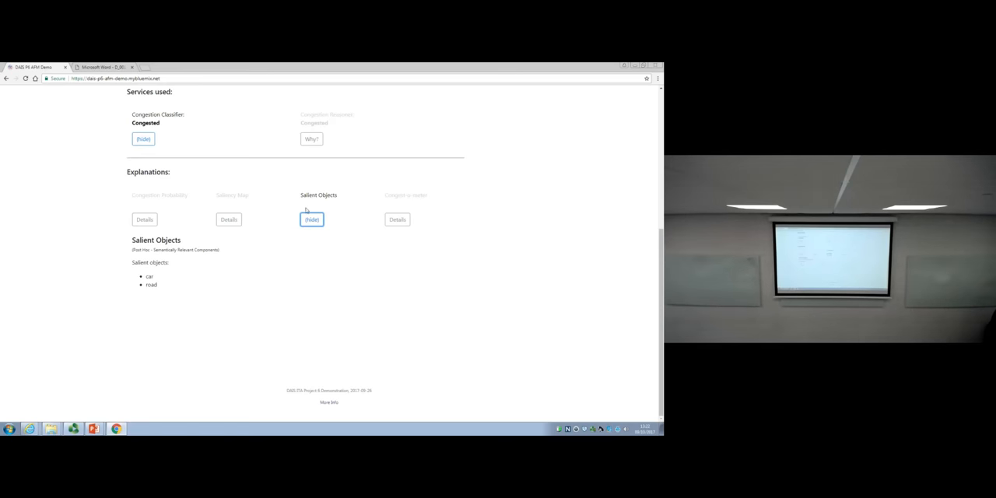
pyautogui.click(228, 218)
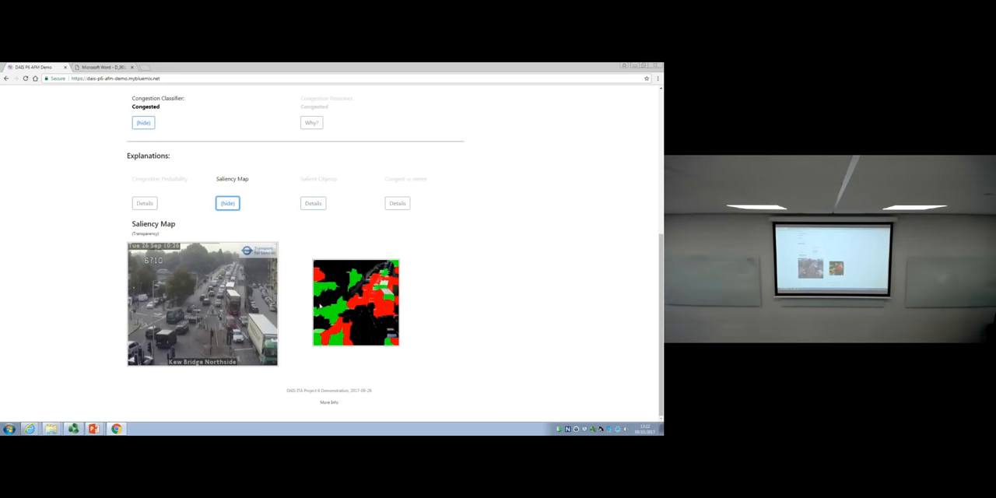
pyautogui.moveTo(298, 224)
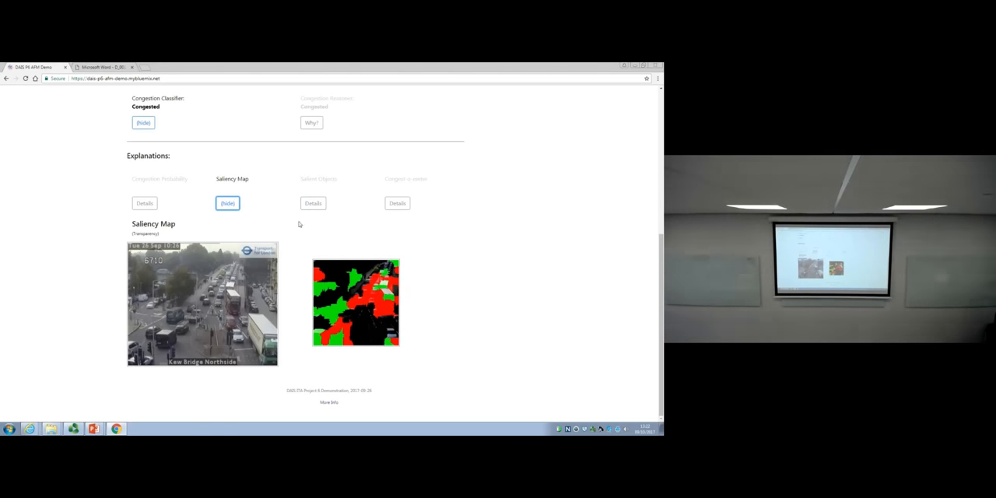
pyautogui.click(312, 203)
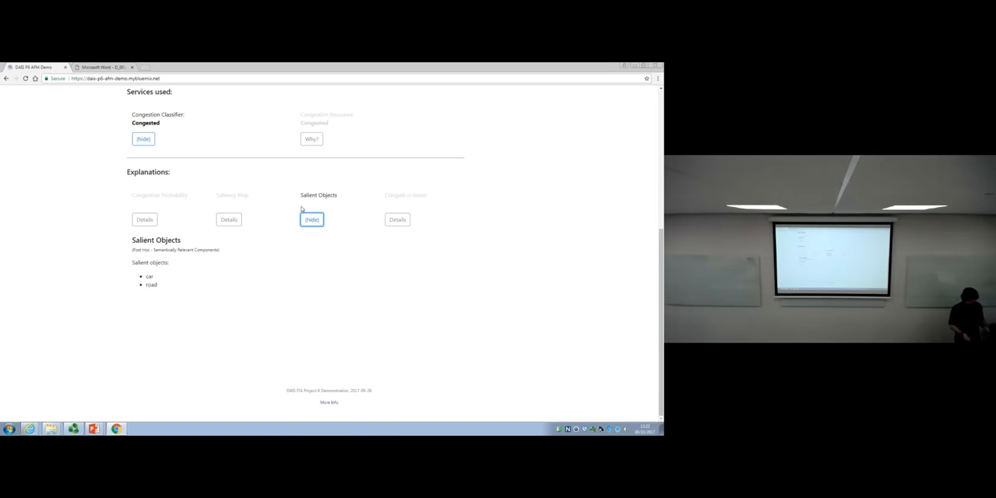
pyautogui.moveTo(248, 235)
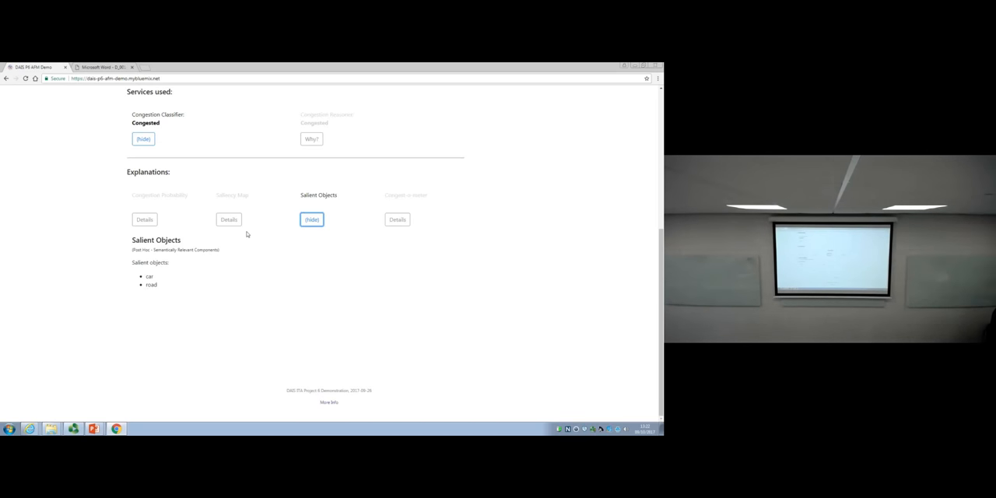
pyautogui.click(228, 219)
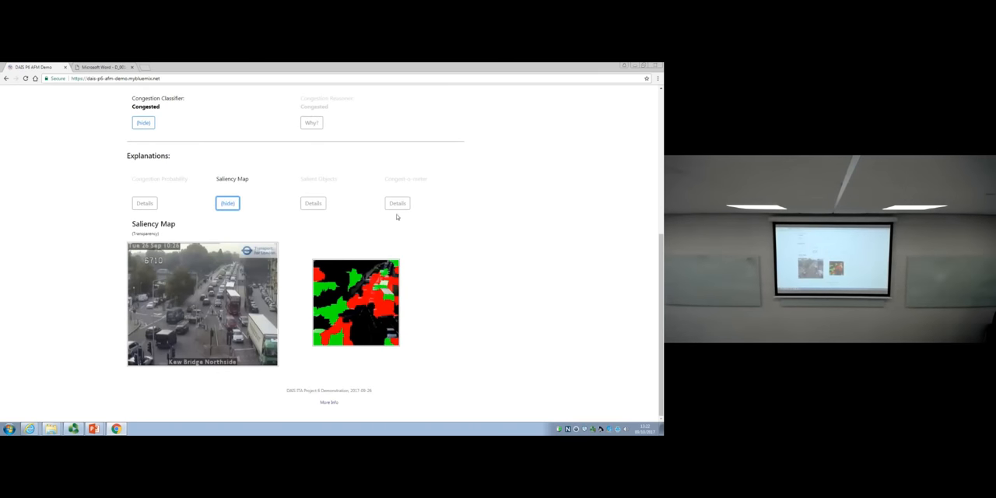
pyautogui.moveTo(402, 246)
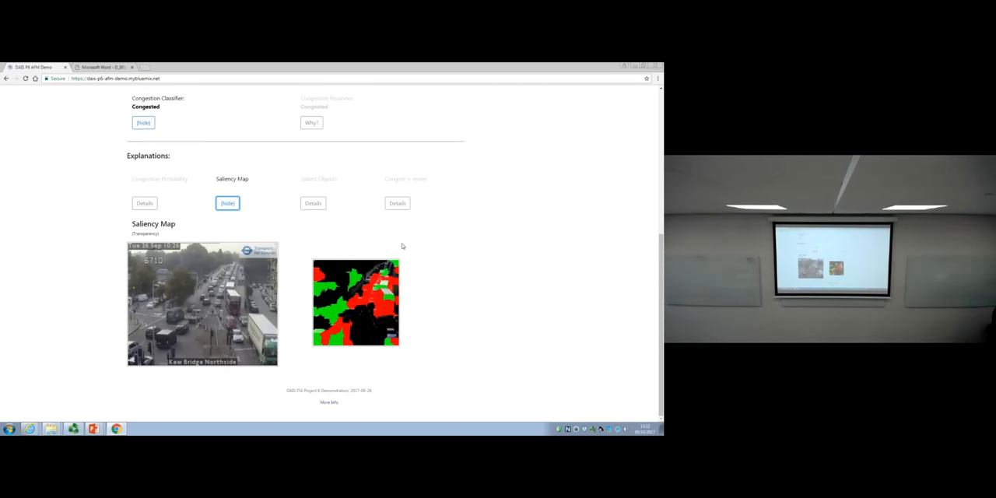
pyautogui.moveTo(377, 308)
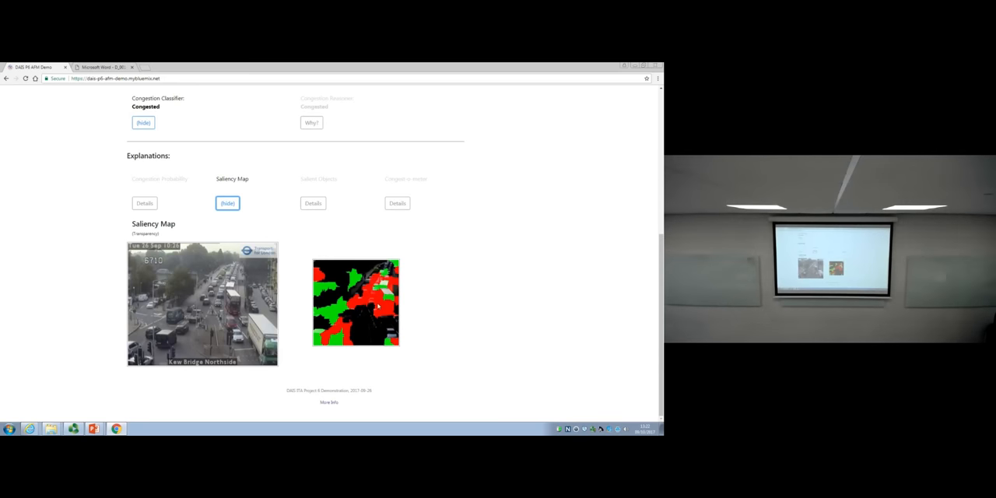
pyautogui.moveTo(322, 222)
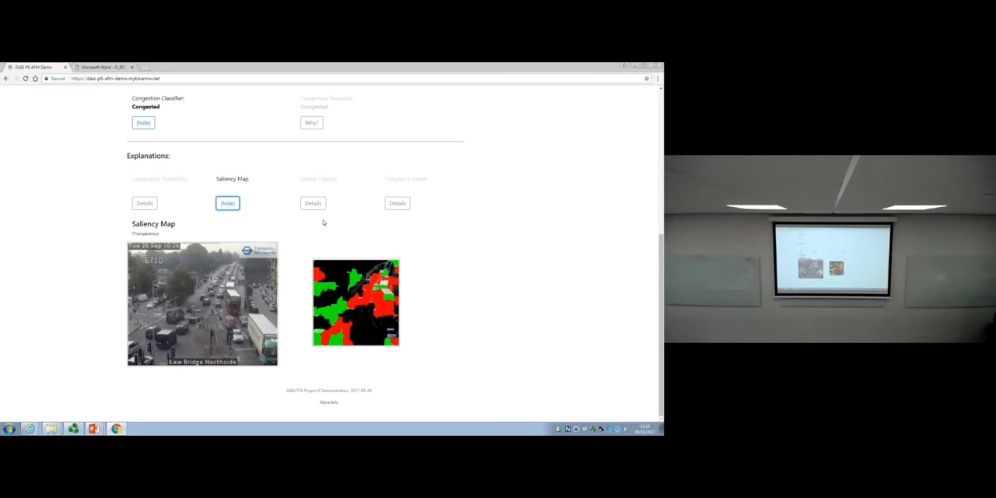
pyautogui.click(312, 203)
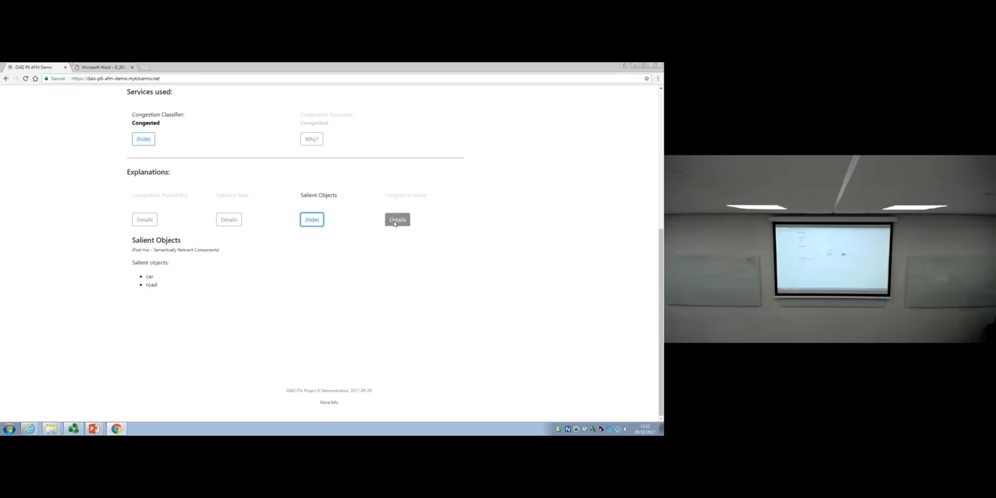
# Show the Congest-o-meter with three camera images ranked less to more congested.
pyautogui.click(398, 219)
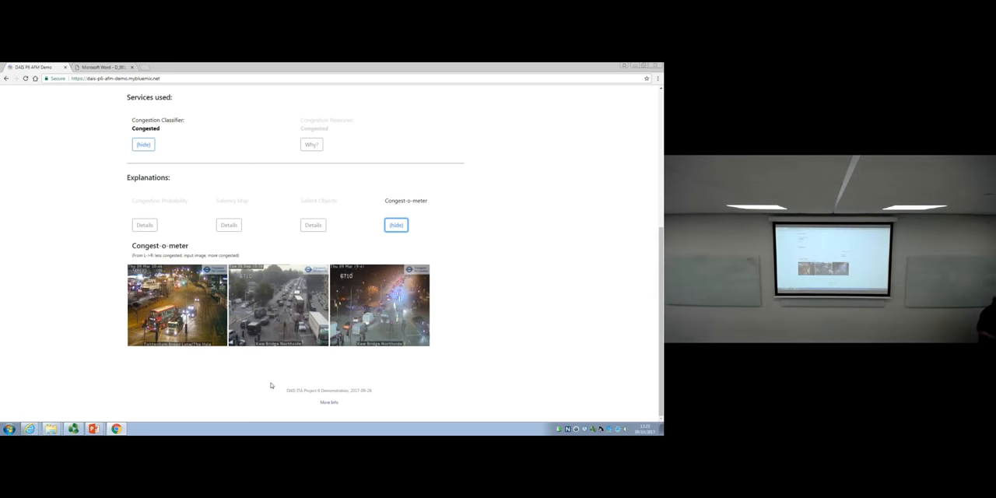
pyautogui.moveTo(287, 381)
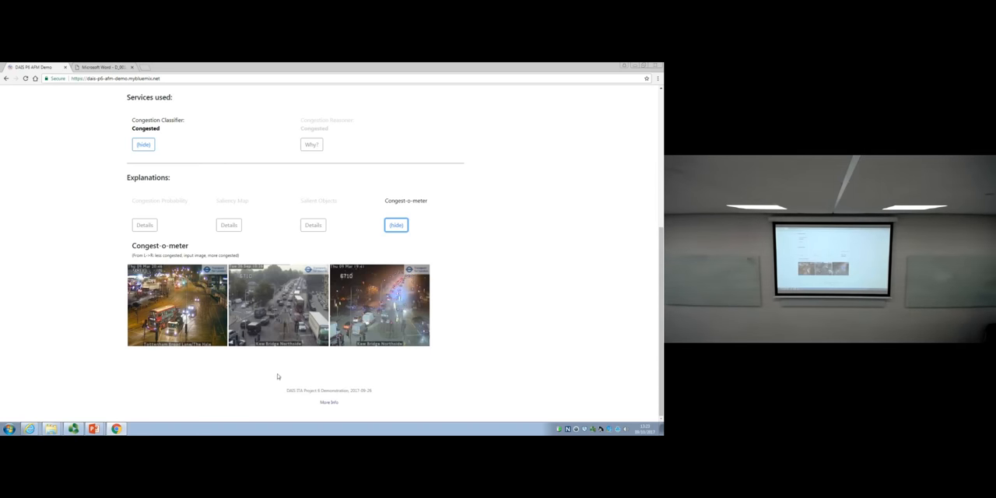
# Open the Congestion Reasoner's 0.3 traffic flow rating and its Congestion Classification Rule.
pyautogui.scroll(3)
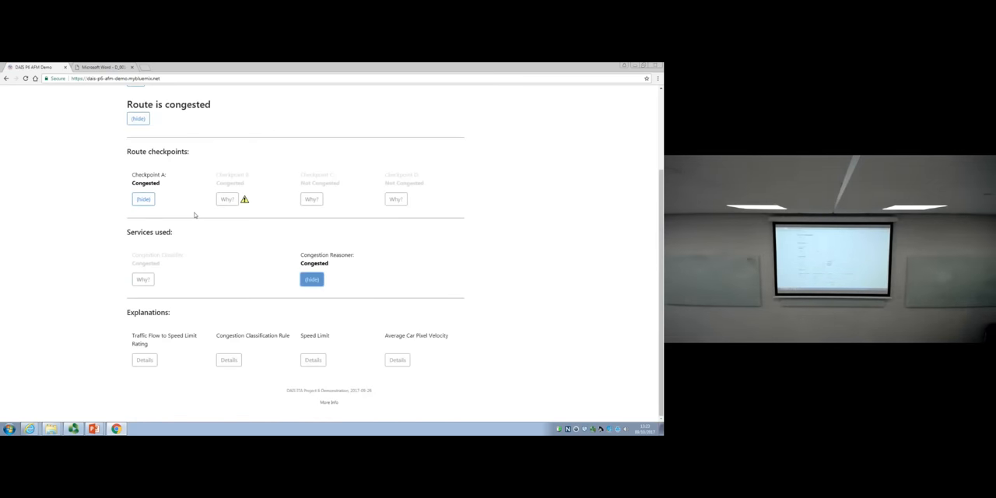
pyautogui.click(312, 278)
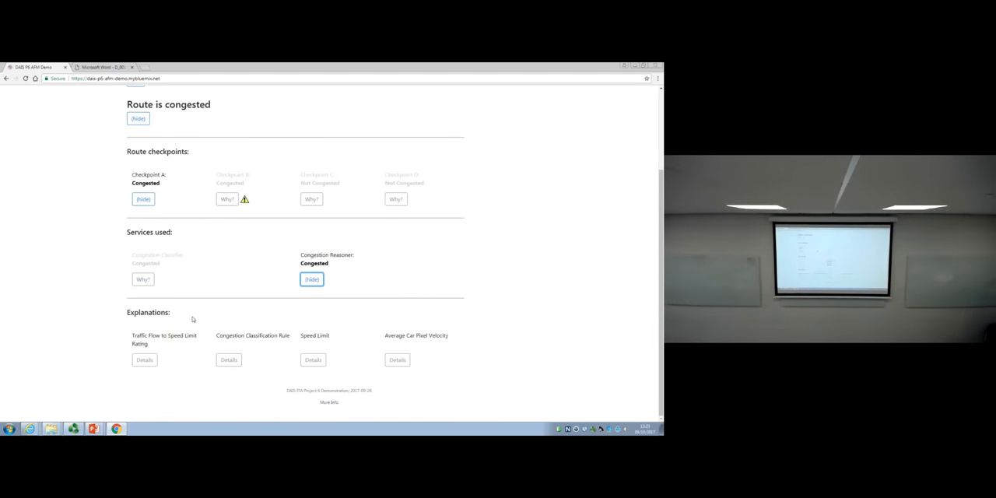
pyautogui.moveTo(178, 361)
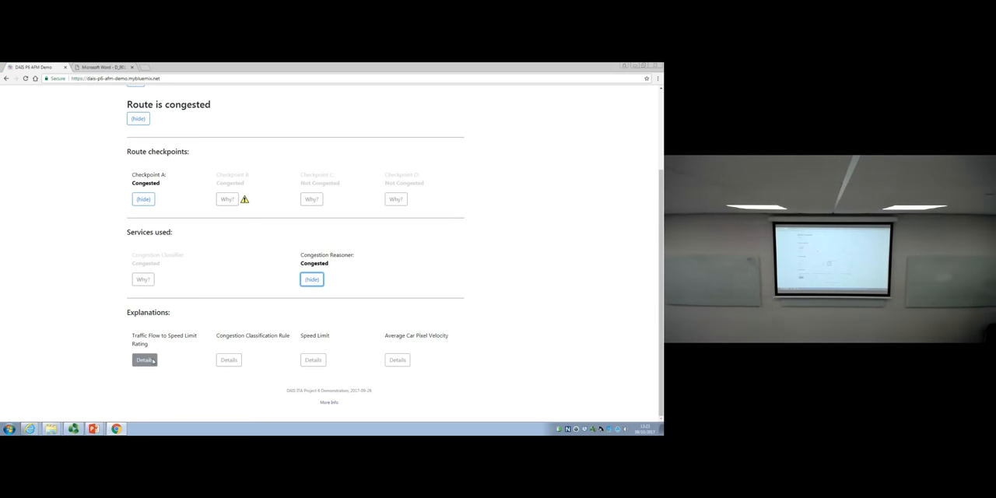
pyautogui.click(144, 360)
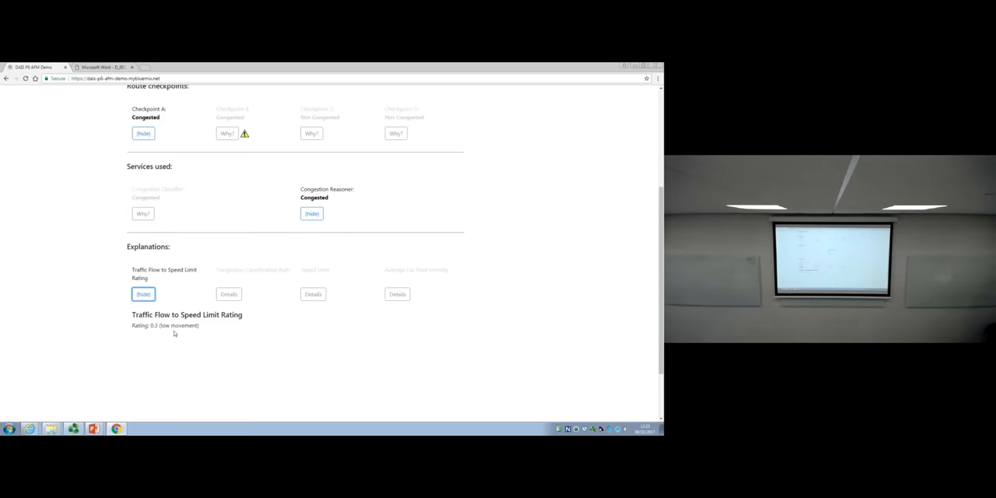
pyautogui.moveTo(241, 341)
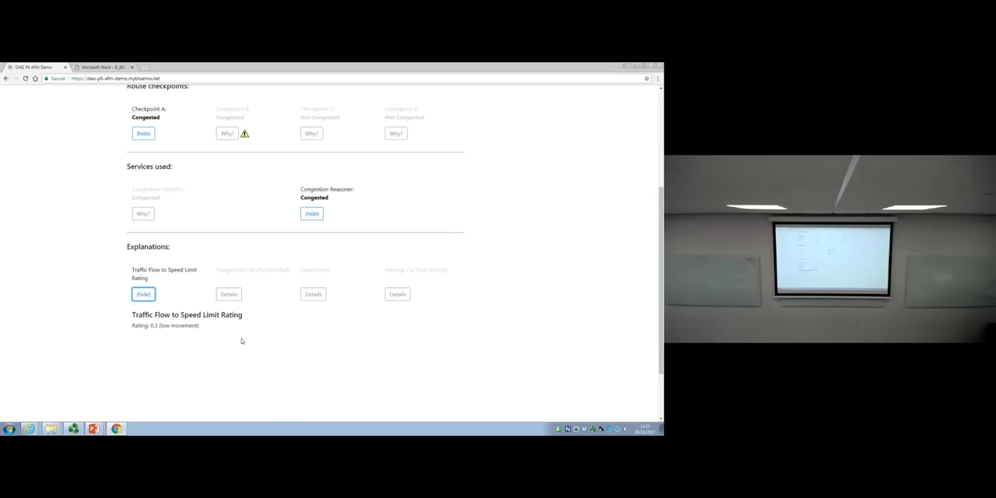
pyautogui.moveTo(289, 331)
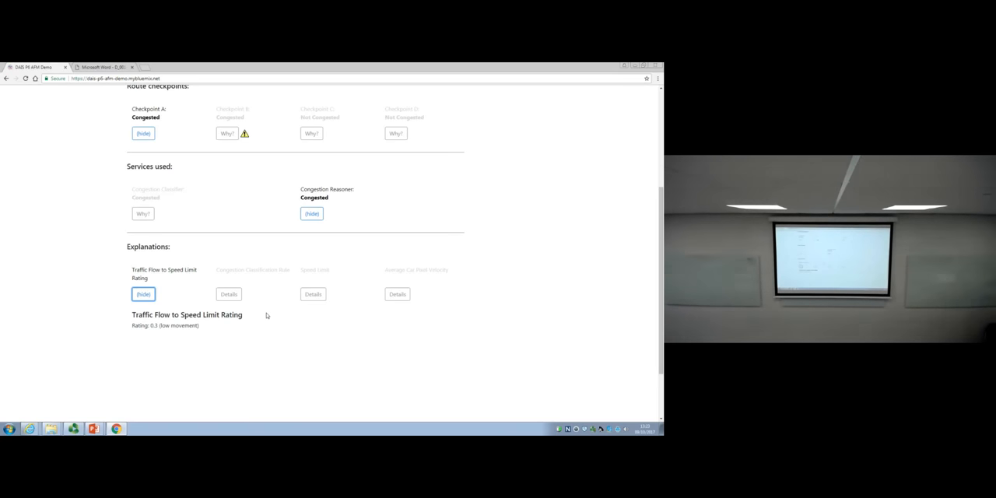
pyautogui.click(228, 294)
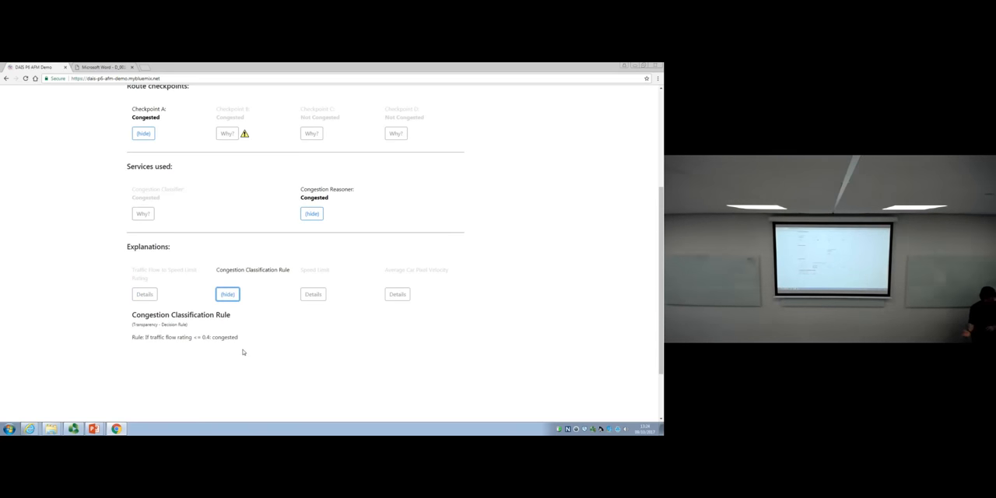
pyautogui.moveTo(221, 357)
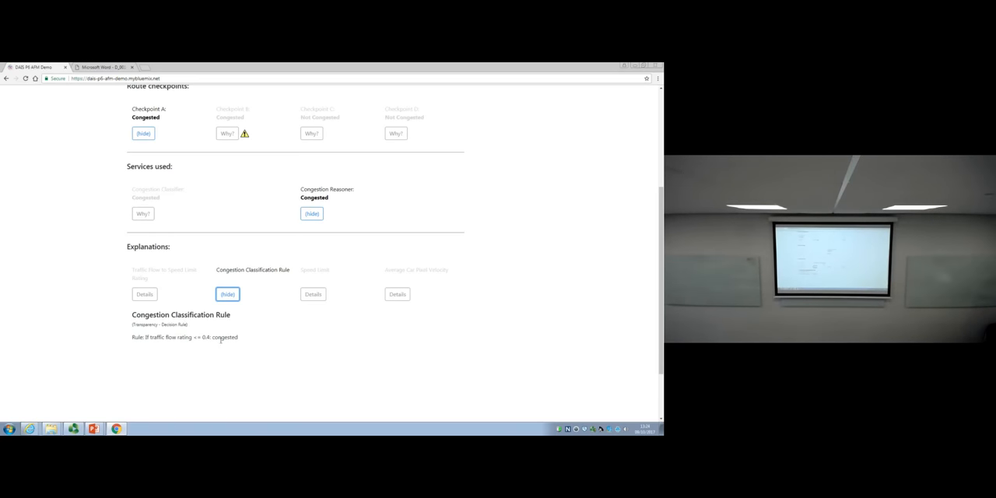
# Go back to the 0.3 traffic flow rating and highlight 'low movement'.
pyautogui.click(144, 294)
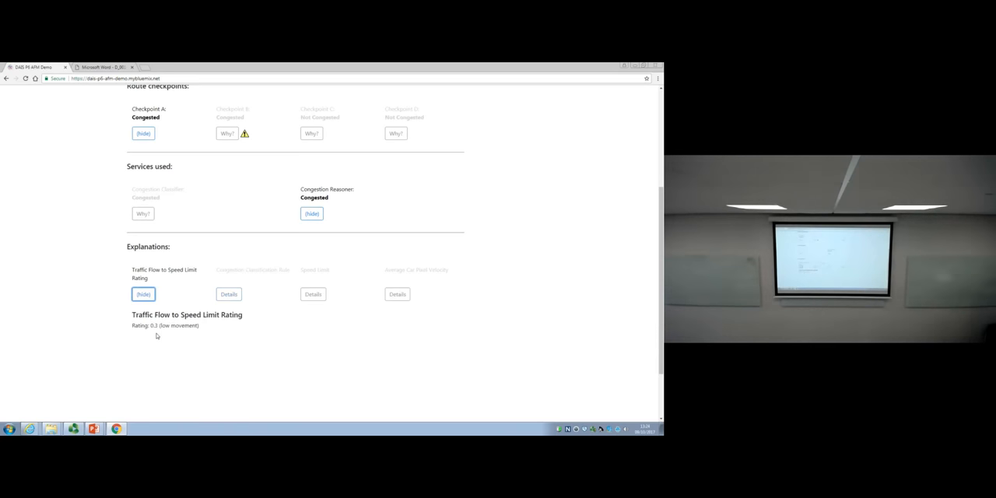
pyautogui.doubleClick(184, 326)
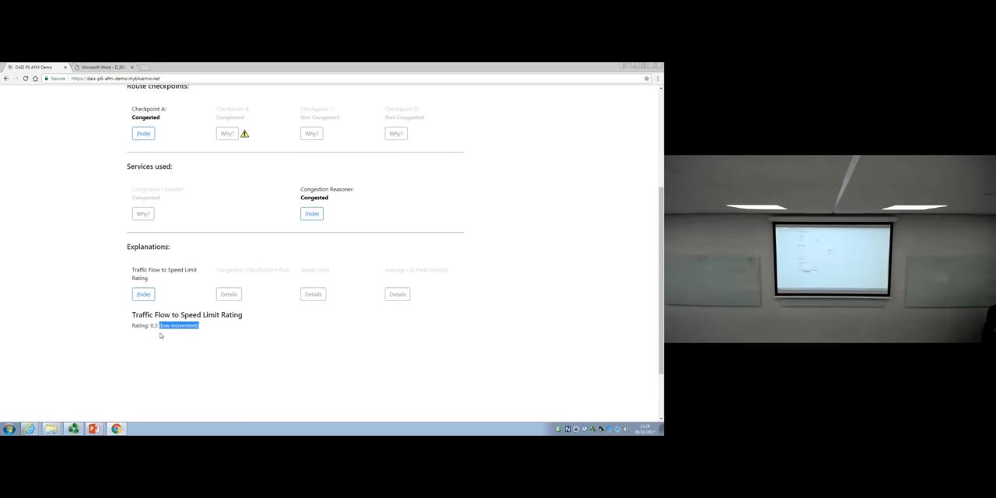
pyautogui.moveTo(191, 341)
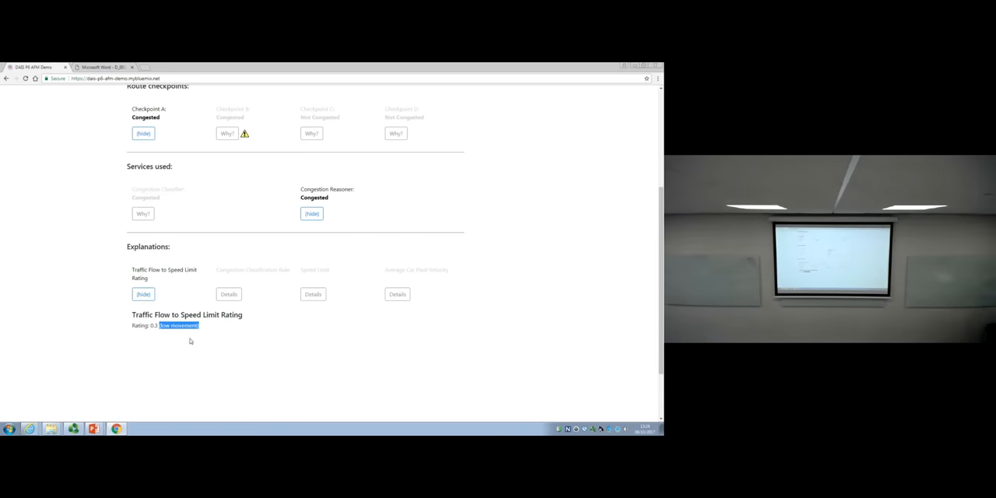
pyautogui.moveTo(226, 192)
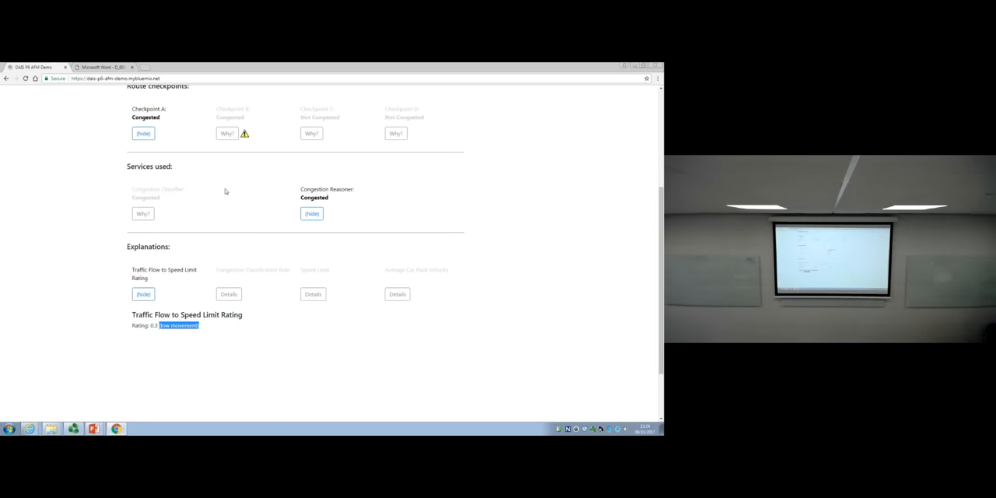
pyautogui.scroll(3)
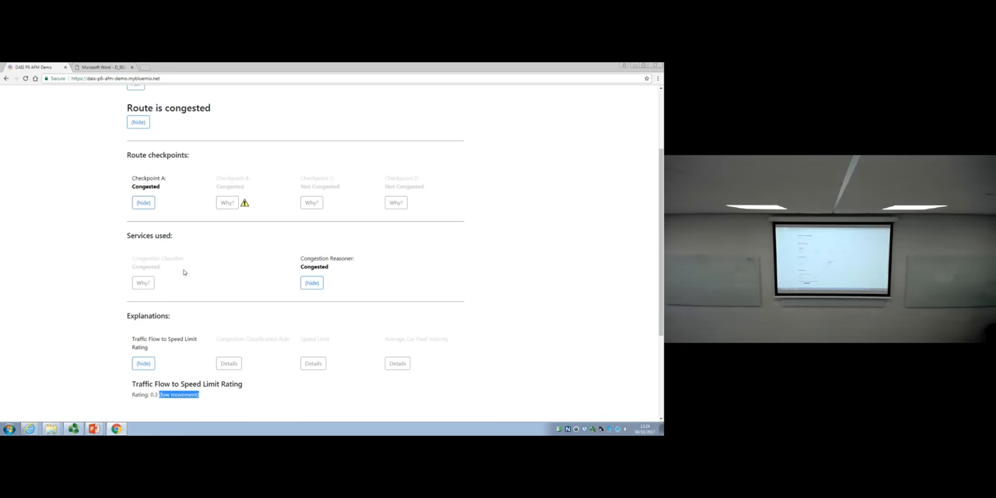
pyautogui.moveTo(190, 263)
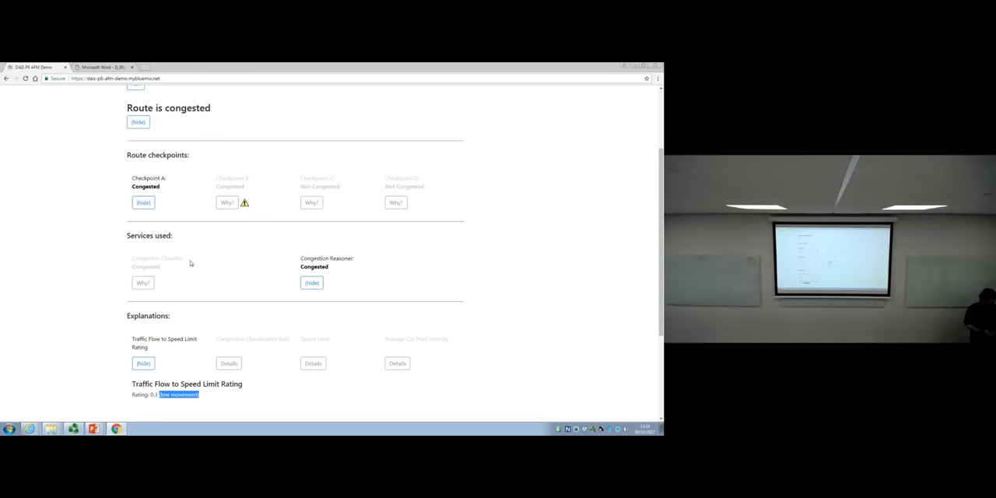
pyautogui.moveTo(147, 226)
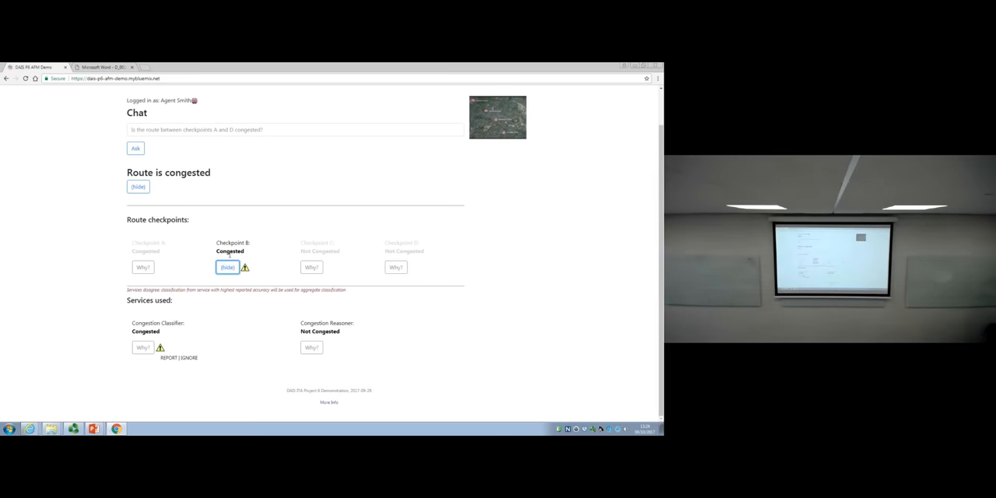
# Explain Checkpoint B's disagreeing congestion verdicts and list the Congestion Classifier's explanations.
pyautogui.doubleClick(229, 250)
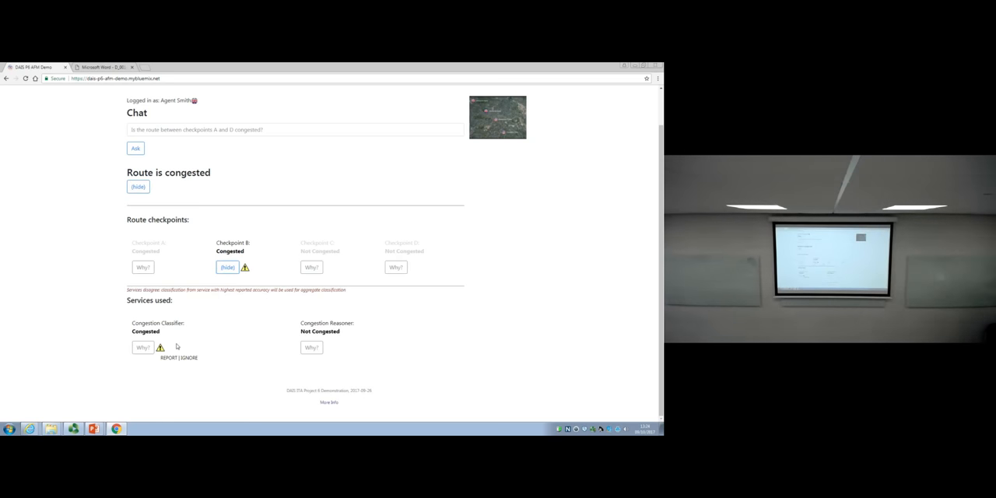
pyautogui.moveTo(179, 313)
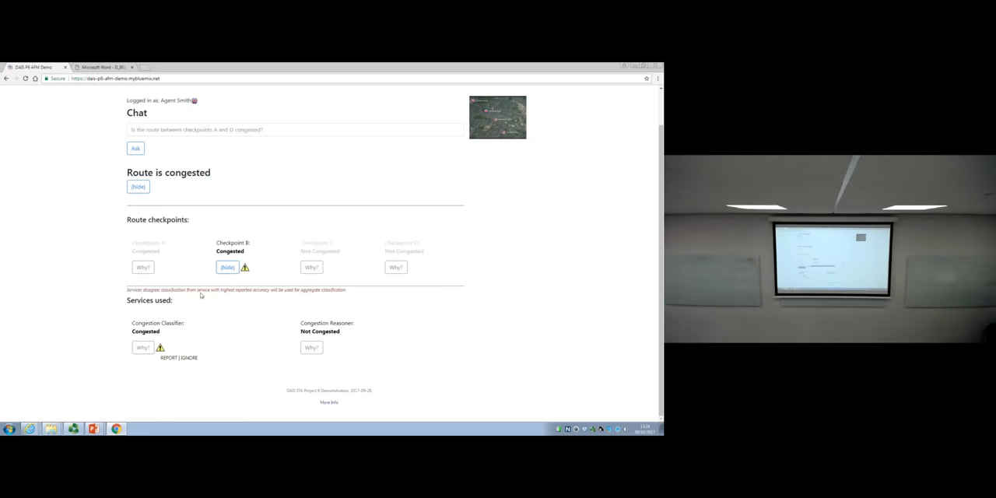
pyautogui.moveTo(210, 311)
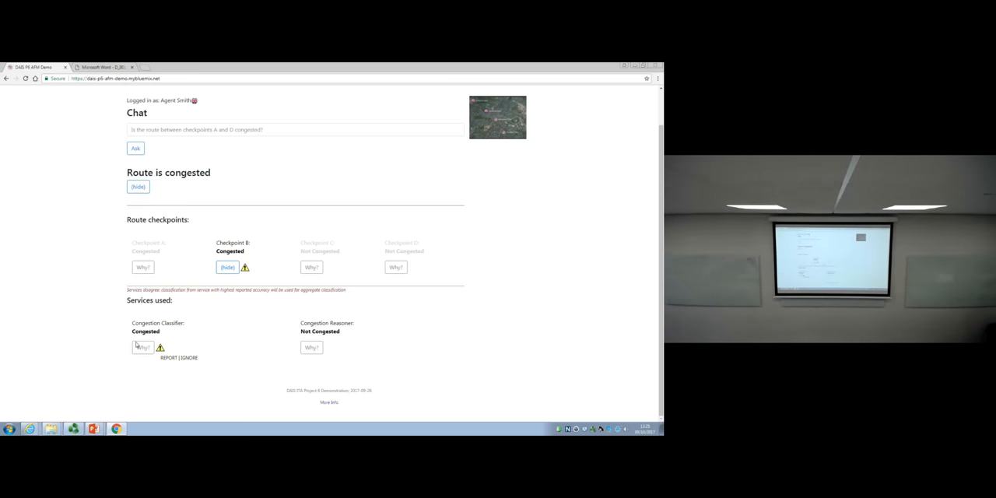
pyautogui.click(143, 347)
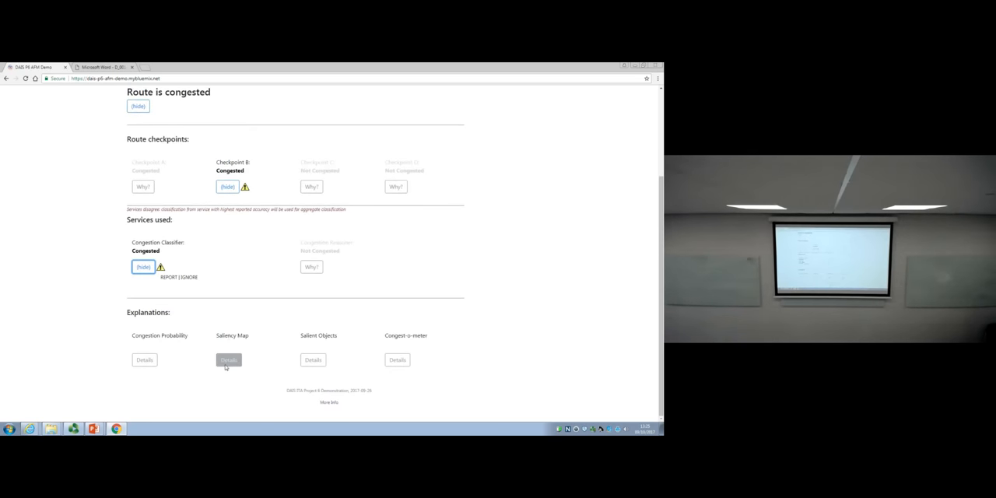
# Open the Saliency Map and scroll through the Camberwell New Rd camera image and overlay.
pyautogui.click(228, 359)
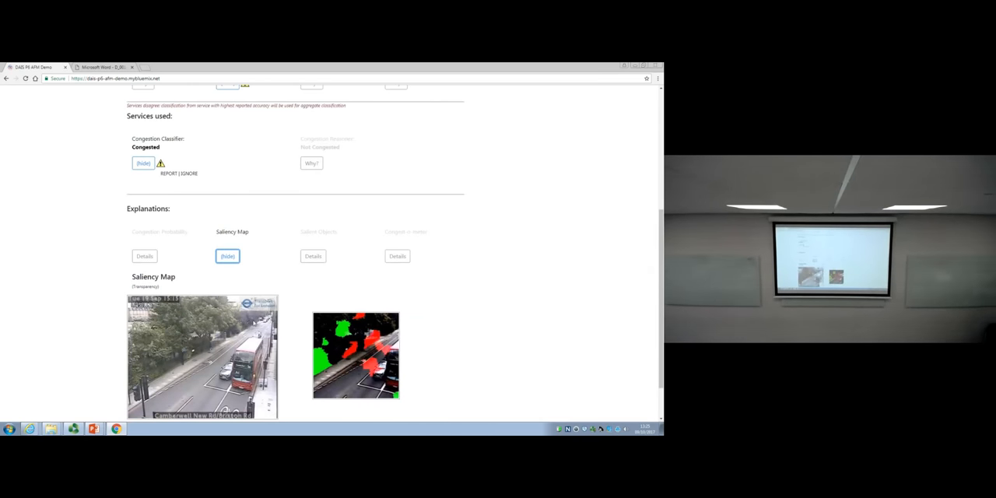
pyautogui.scroll(3)
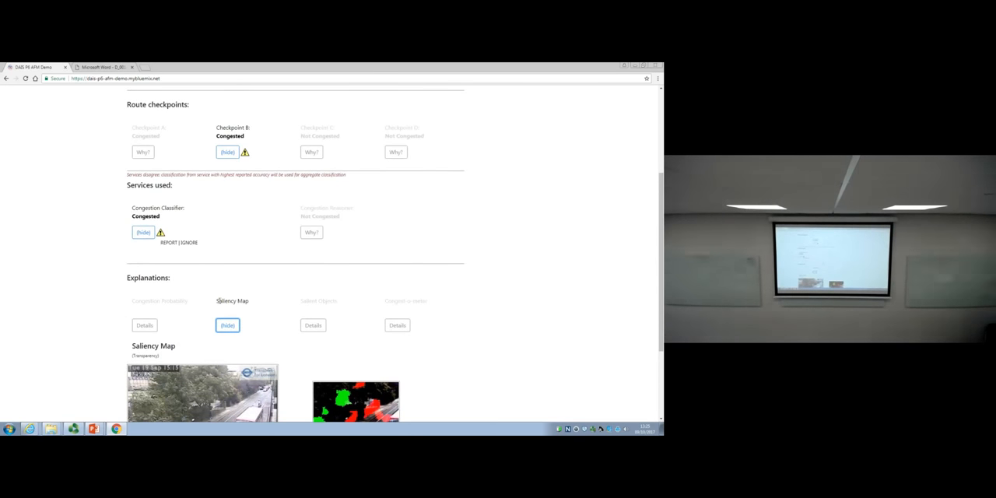
pyautogui.moveTo(385, 215)
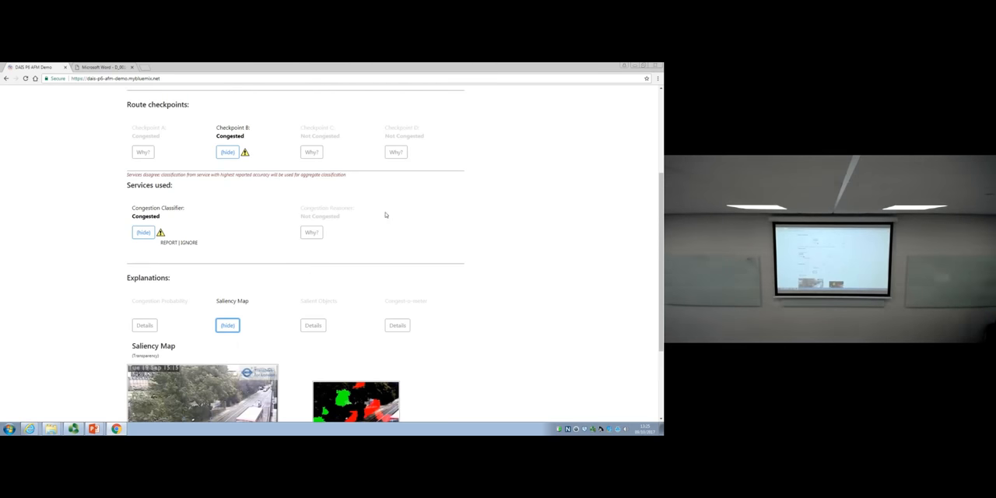
pyautogui.scroll(-3)
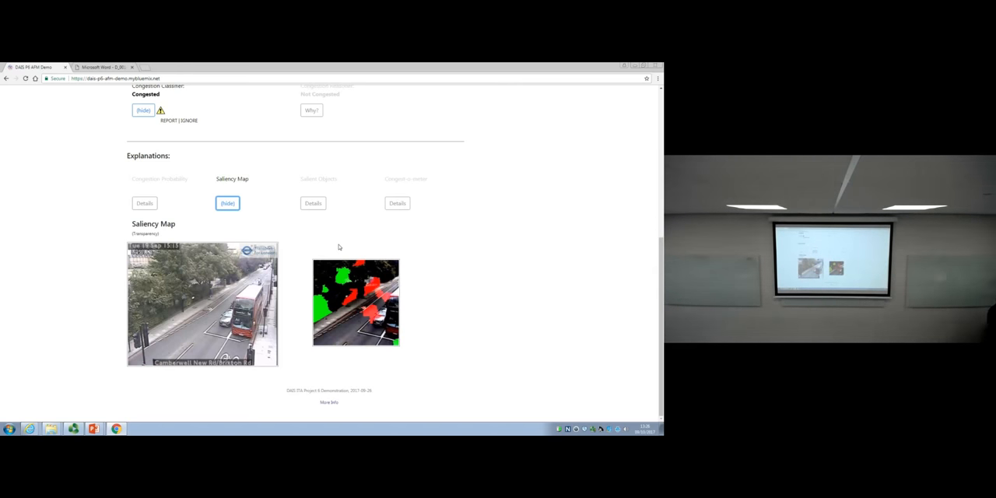
pyautogui.moveTo(294, 309)
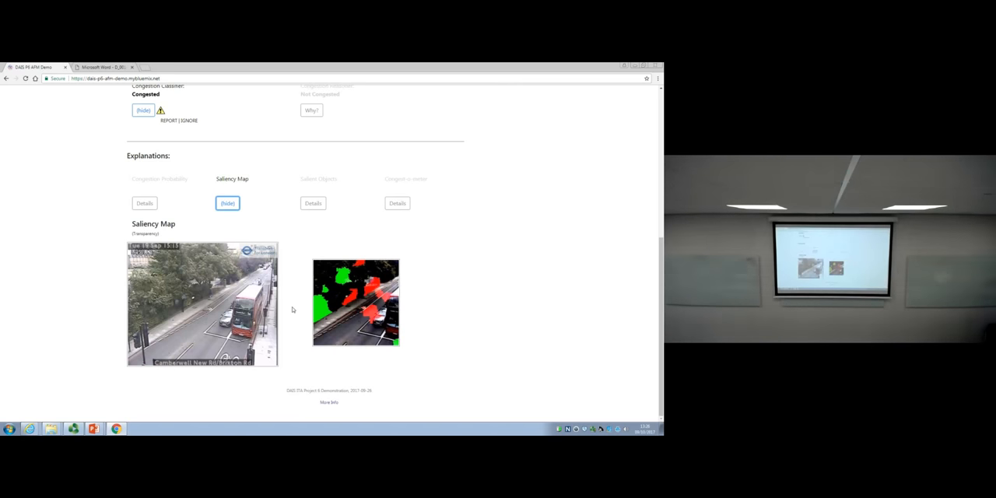
pyautogui.moveTo(363, 247)
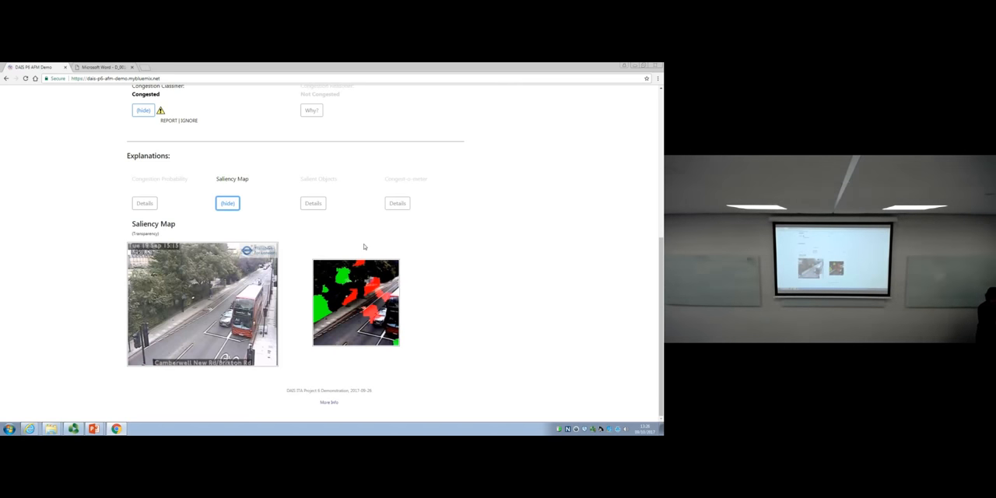
pyautogui.moveTo(304, 321)
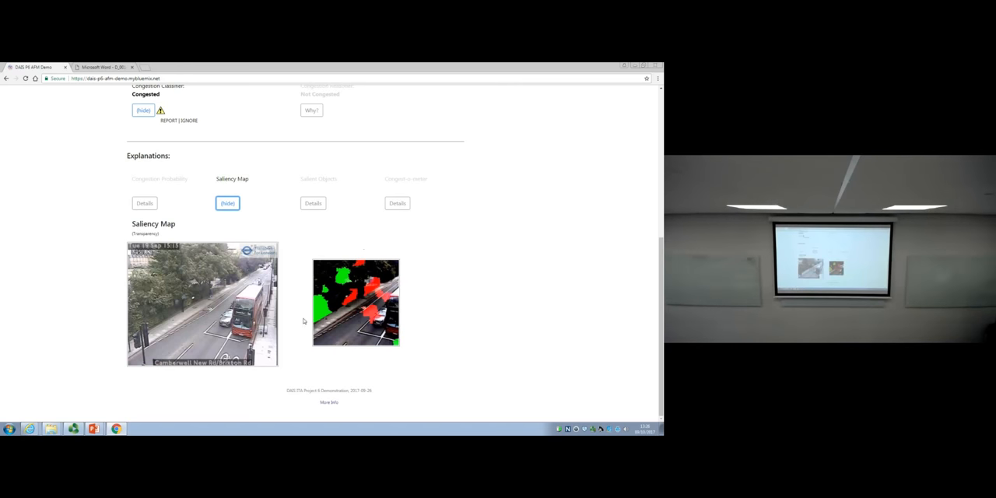
pyautogui.moveTo(295, 299)
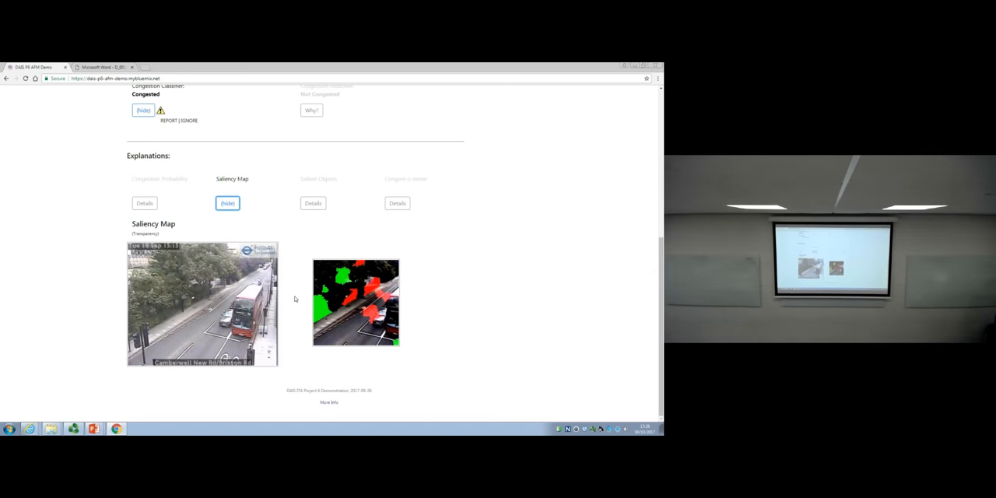
pyautogui.moveTo(350, 242)
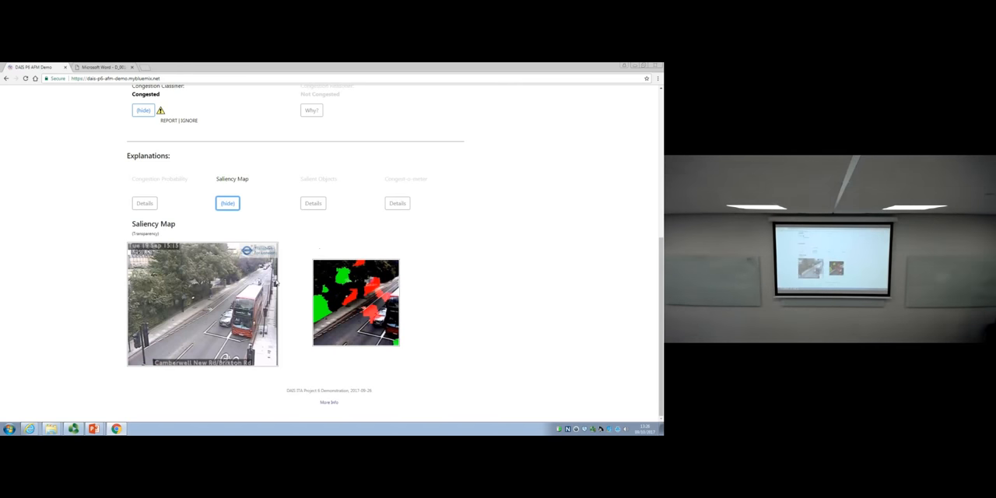
pyautogui.scroll(3)
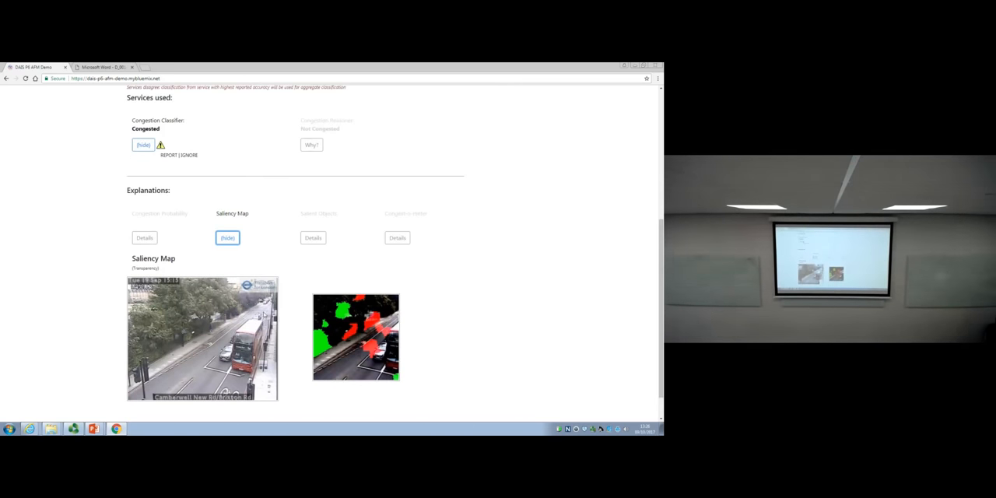
pyautogui.moveTo(307, 252)
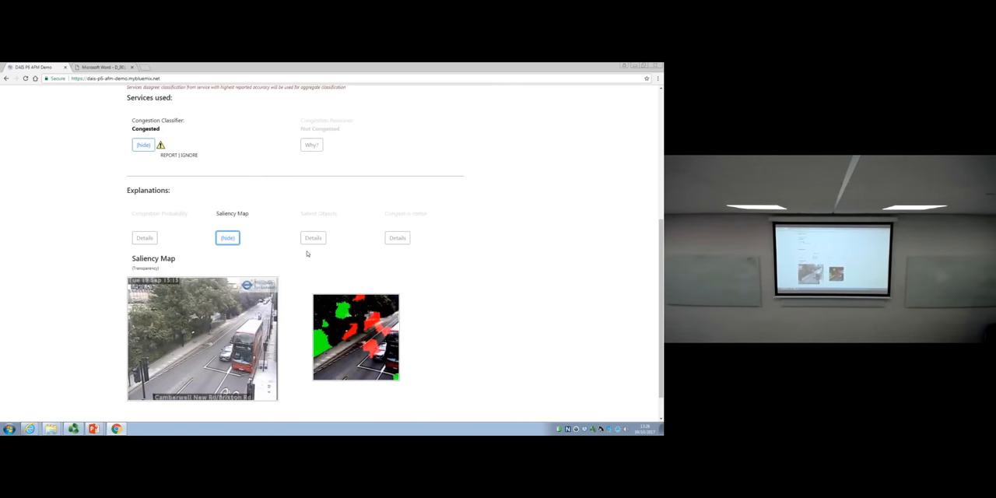
pyautogui.moveTo(305, 265)
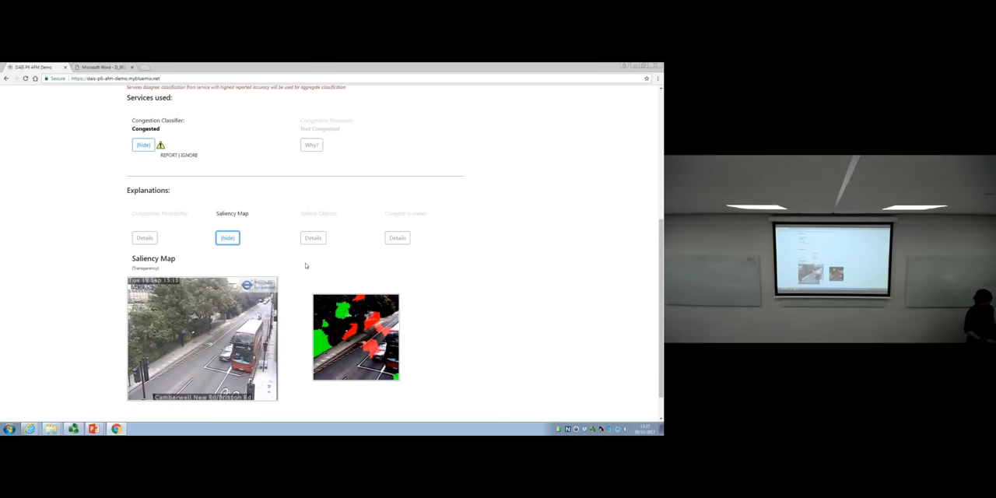
pyautogui.scroll(3)
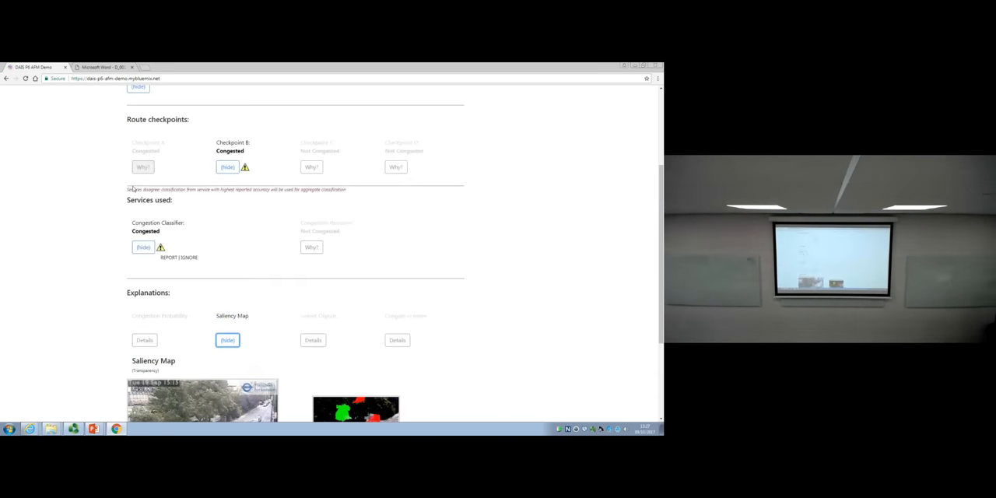
pyautogui.scroll(-3)
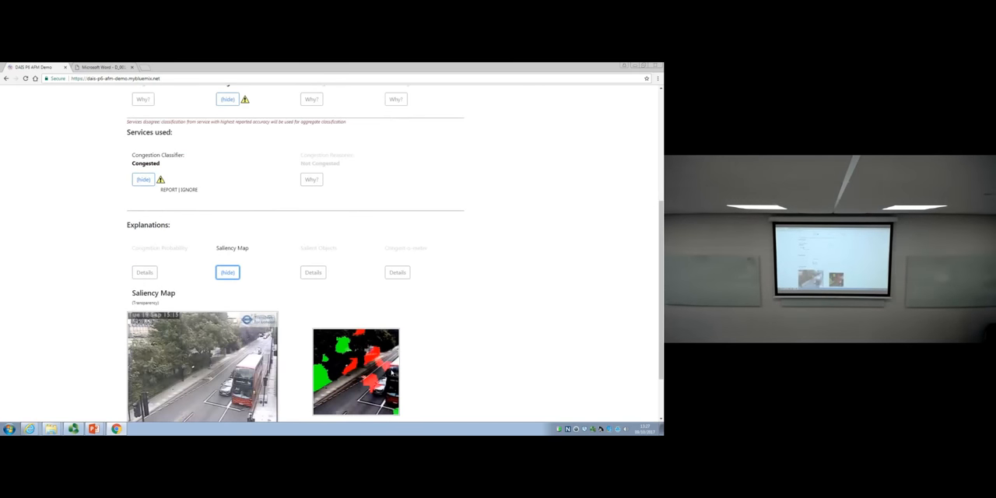
pyautogui.scroll(-3)
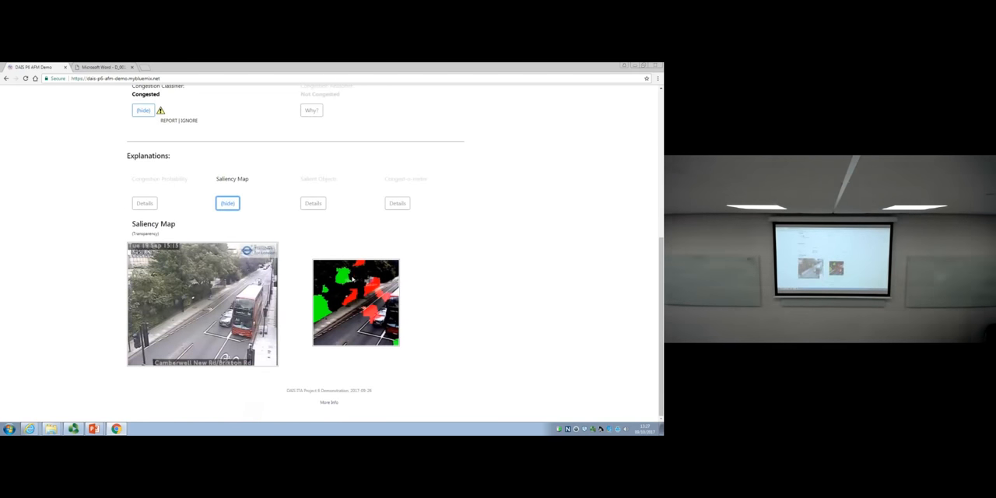
pyautogui.moveTo(261, 240)
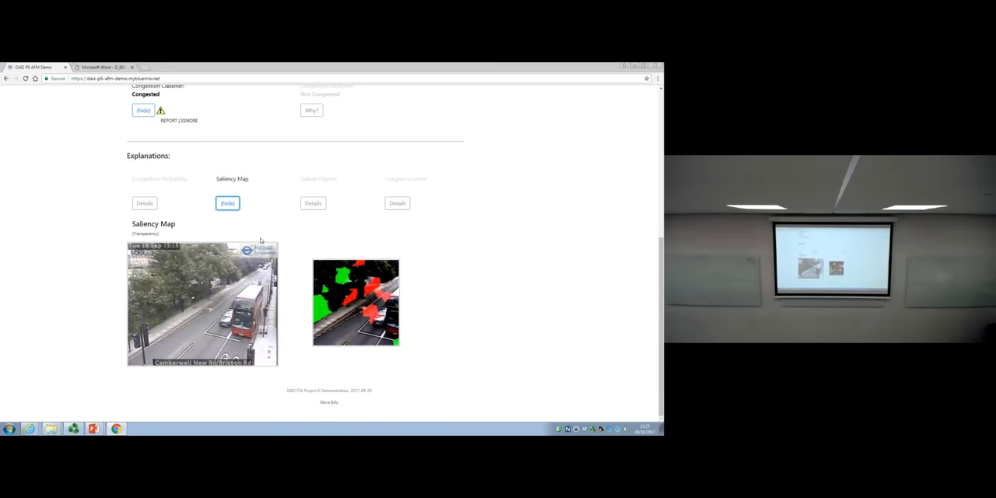
pyautogui.click(313, 203)
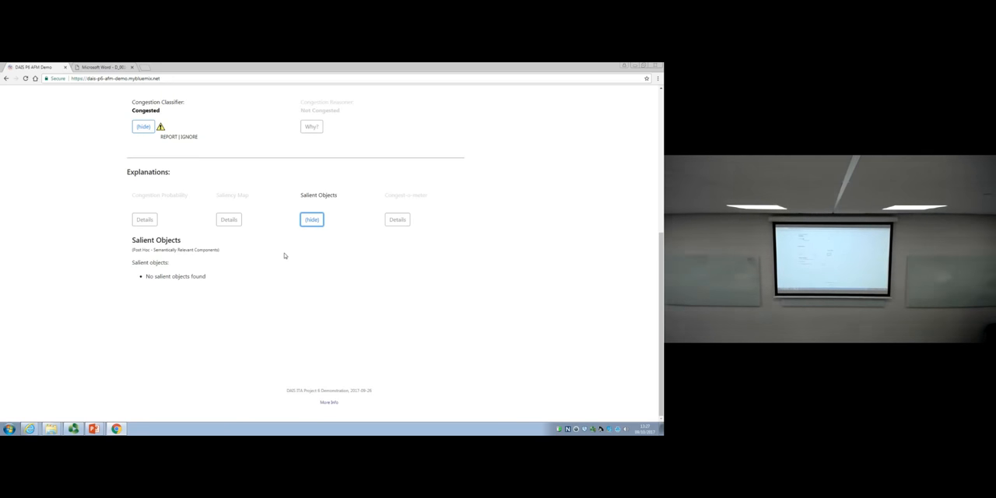
pyautogui.click(229, 219)
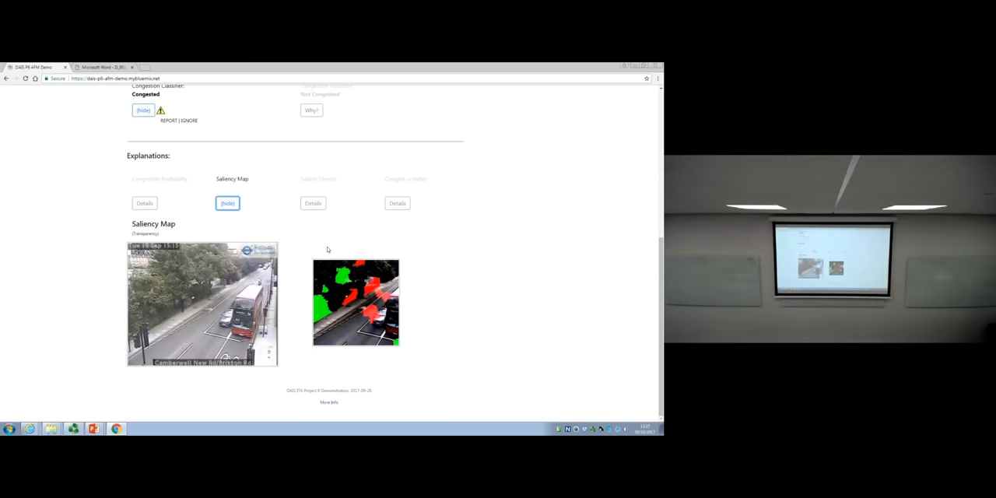
pyautogui.moveTo(329, 273)
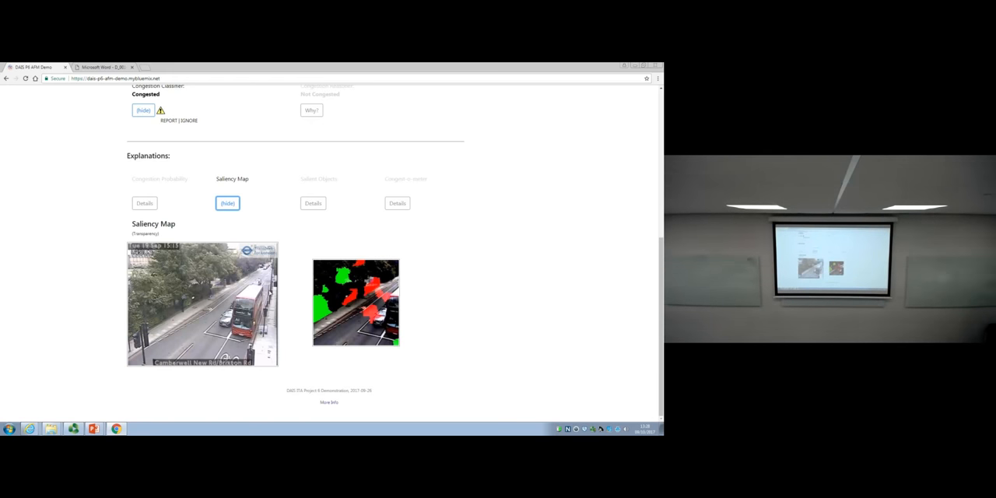
pyautogui.moveTo(282, 319)
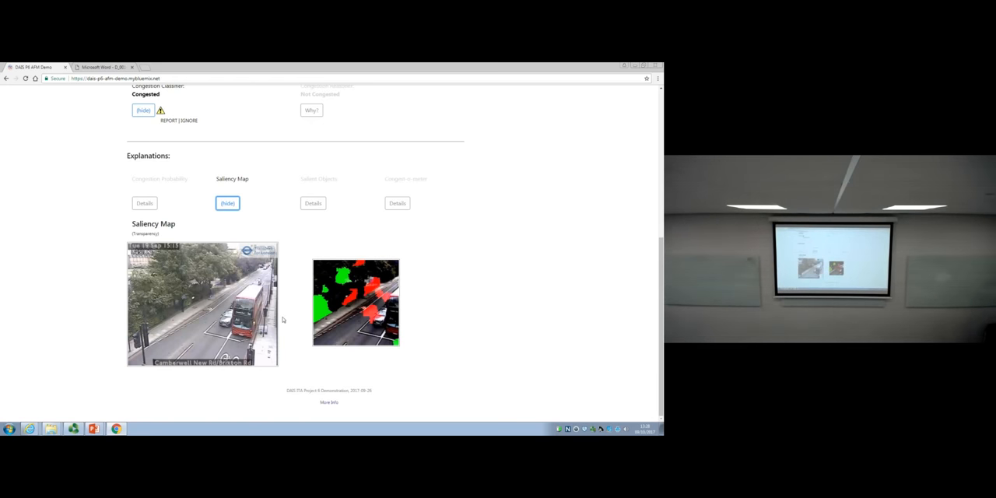
pyautogui.scroll(3)
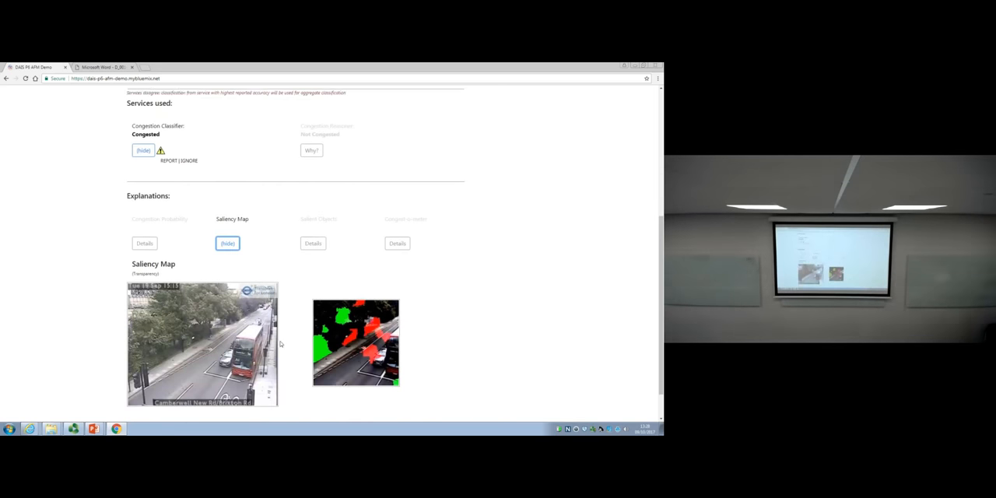
# Report the classifier disagreement alert on Checkpoint B's verdict.
pyautogui.click(168, 161)
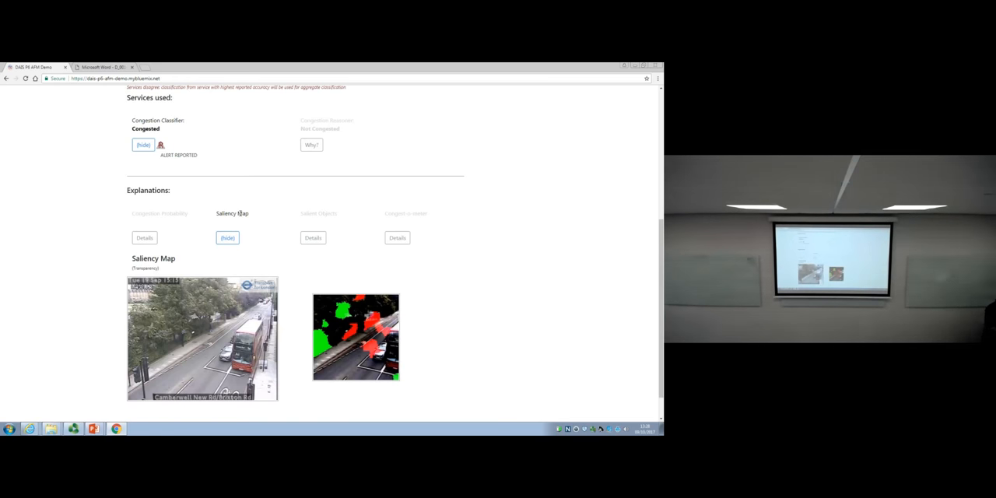
pyautogui.moveTo(261, 181)
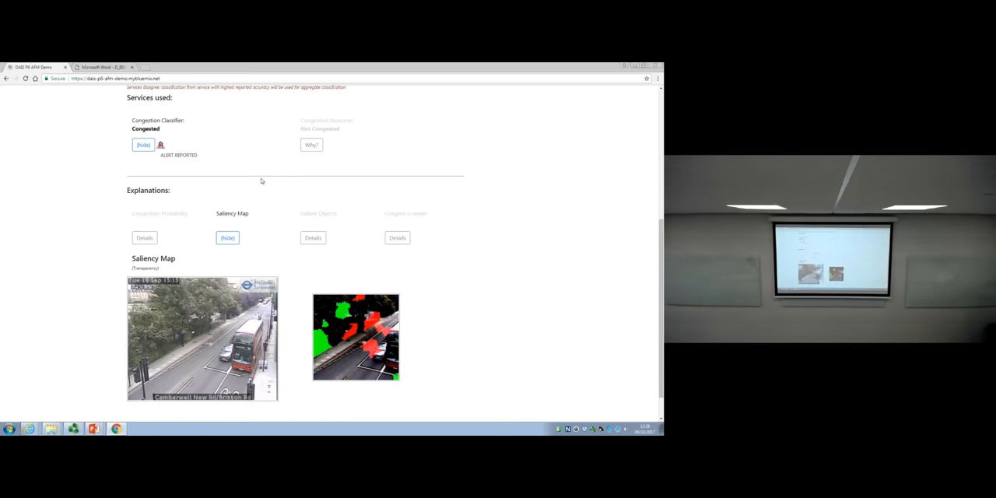
pyautogui.moveTo(201, 160)
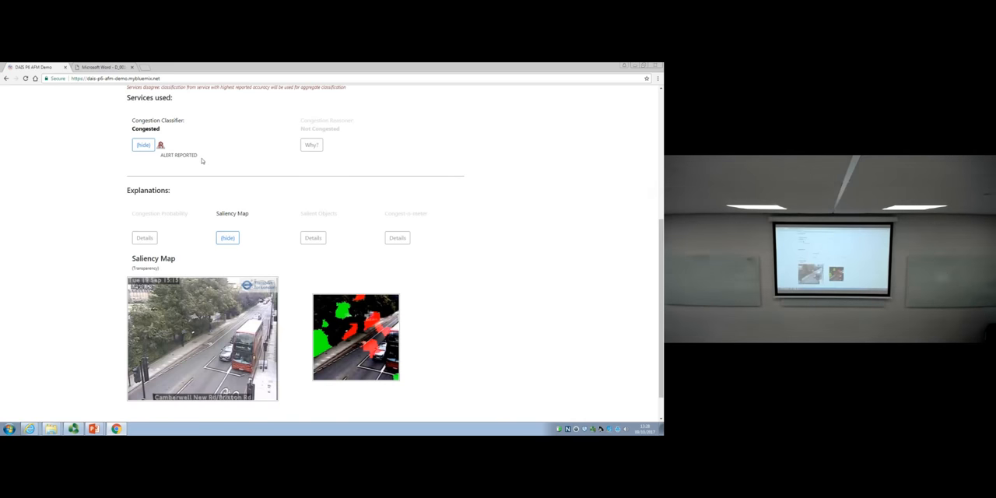
pyautogui.scroll(3)
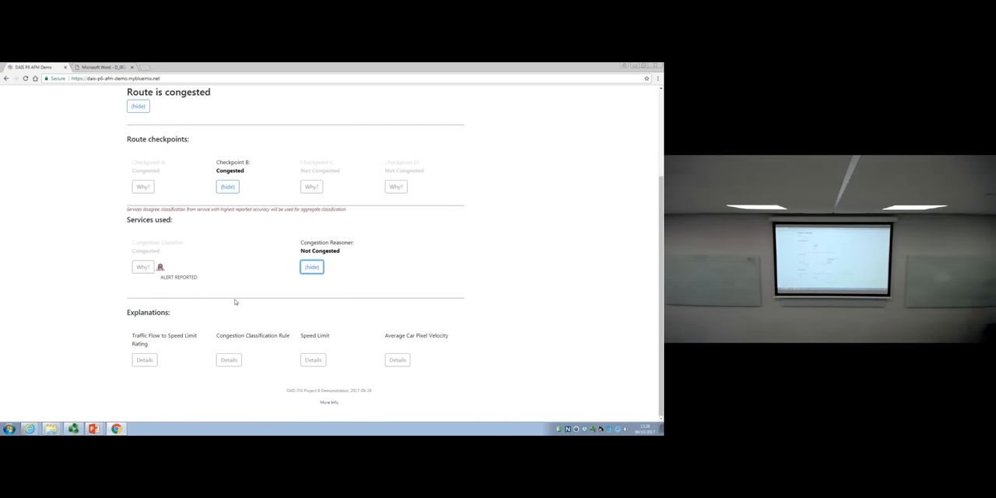
pyautogui.moveTo(181, 392)
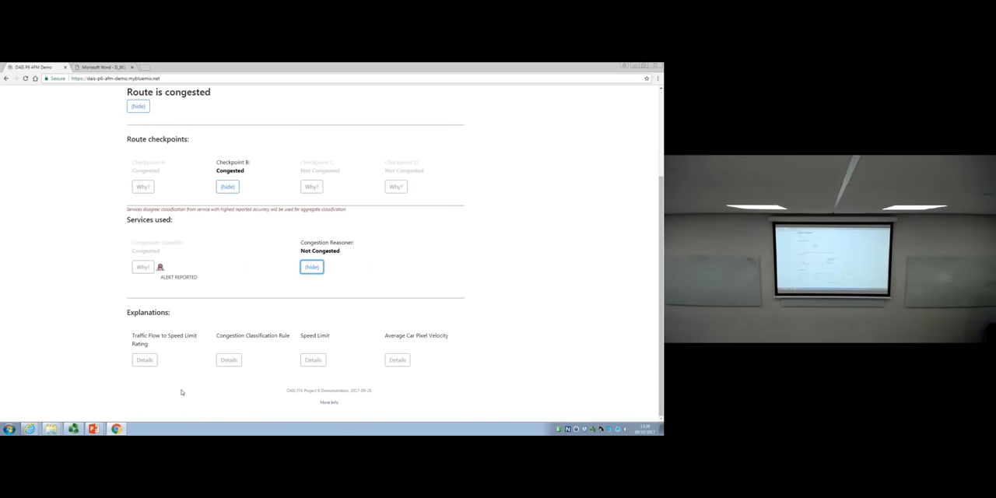
# View the 0.7 high-movement traffic flow rating, then scroll up to Checkpoint C's results.
pyautogui.click(144, 359)
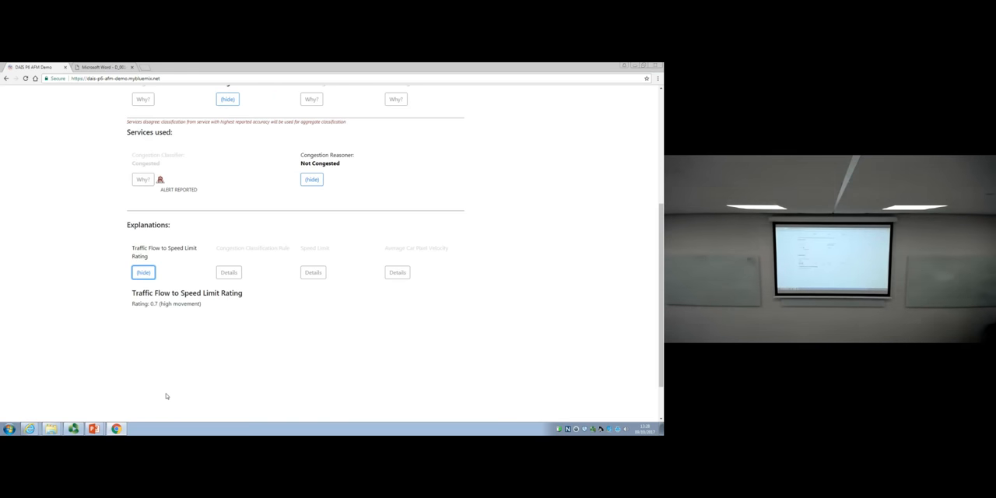
pyautogui.scroll(3)
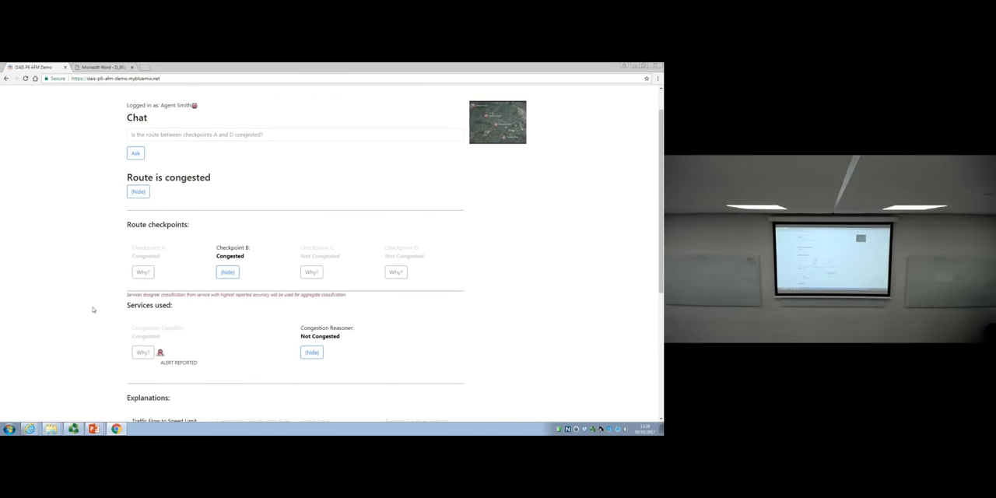
pyautogui.scroll(3)
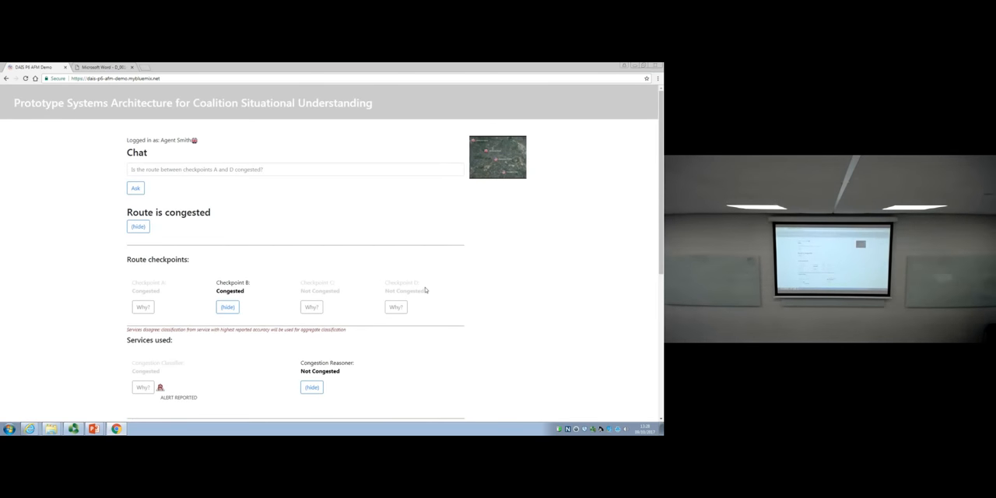
pyautogui.scroll(-3)
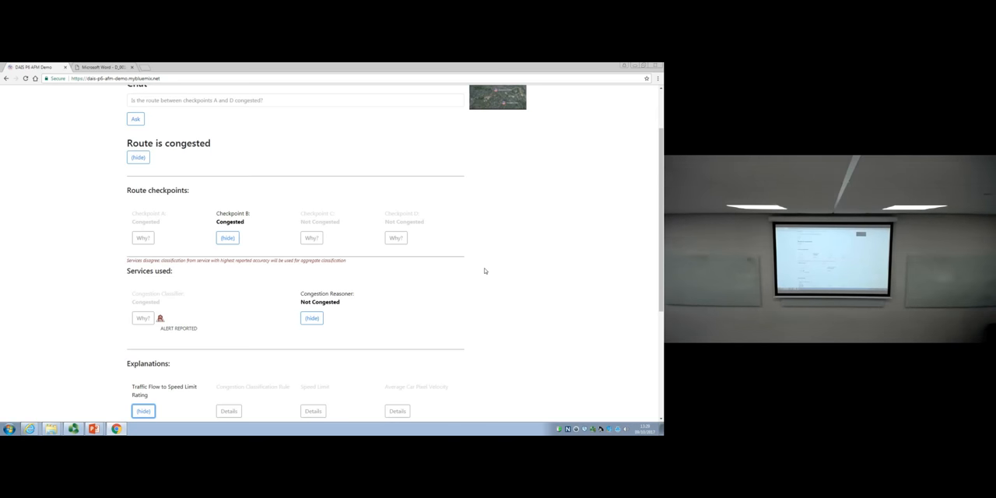
pyautogui.scroll(3)
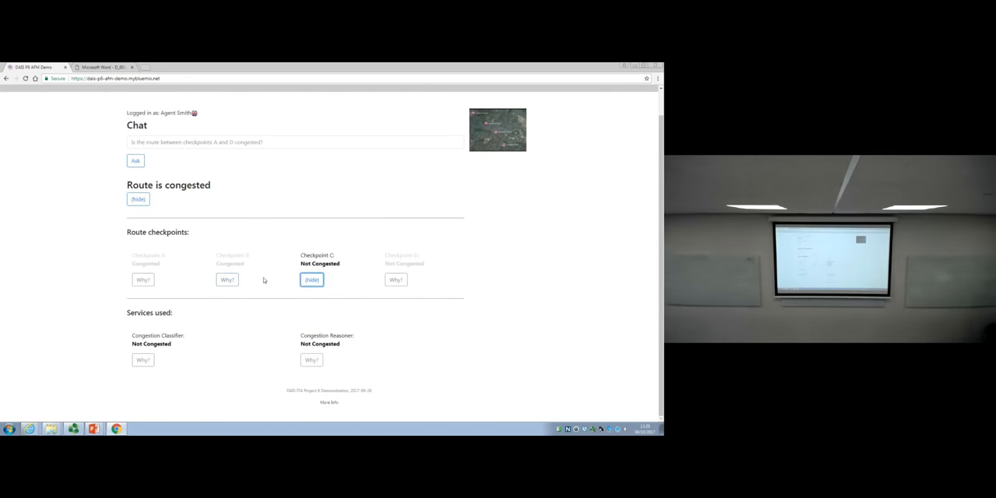
# Open Checkpoint C's Congestion Classifier explanations and bring up its Saliency Map.
pyautogui.click(142, 360)
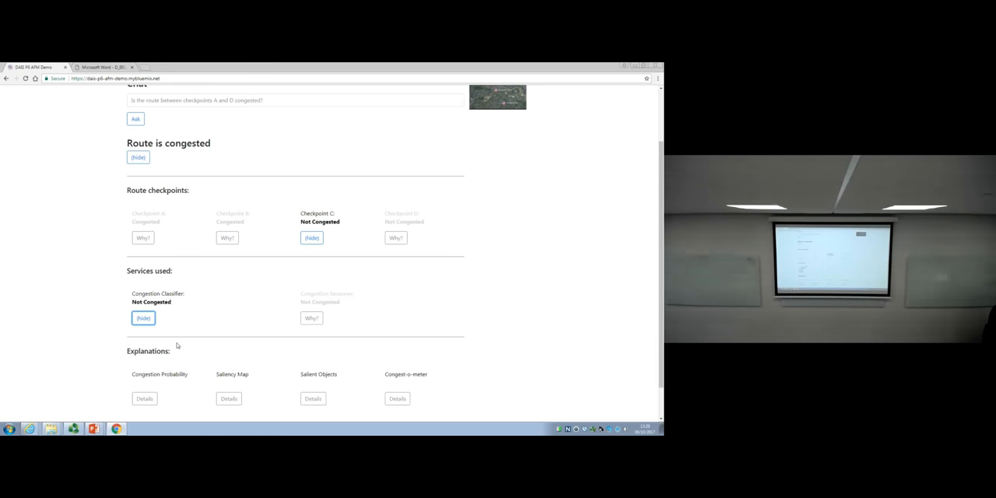
pyautogui.scroll(3)
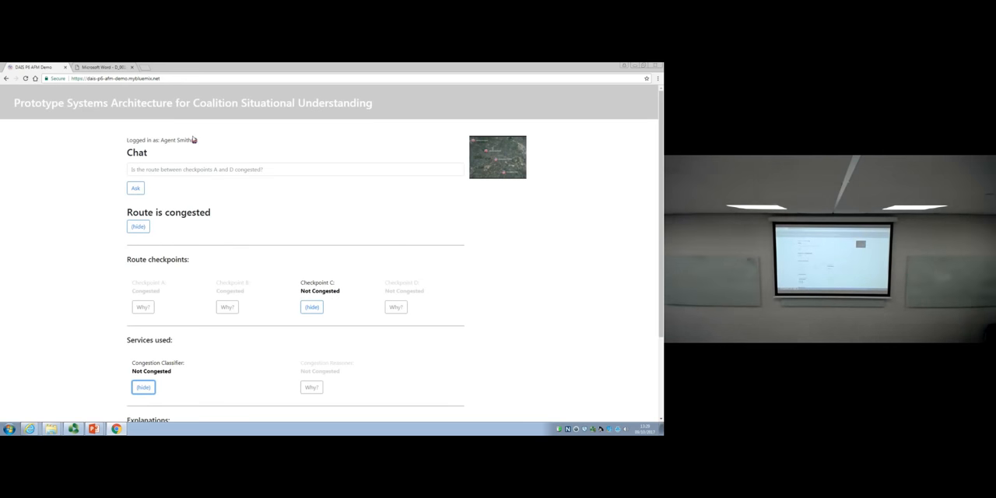
pyautogui.scroll(-3)
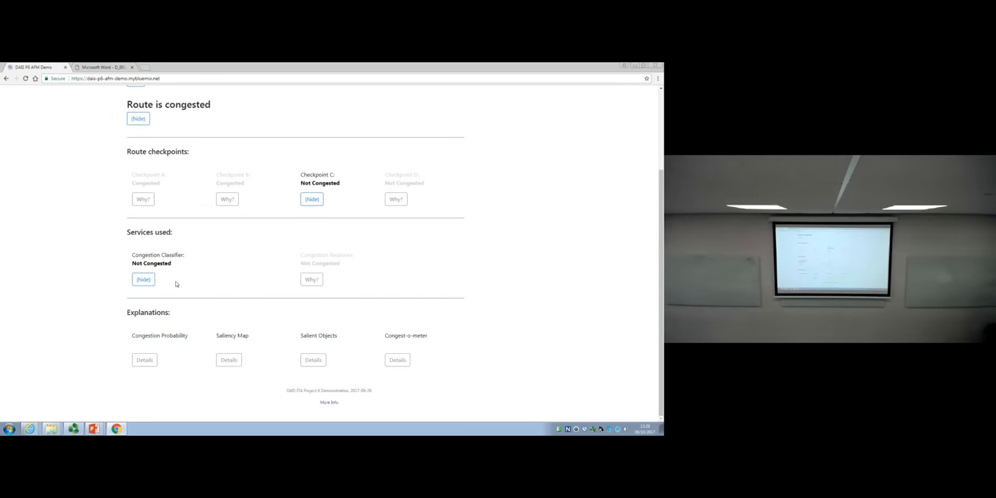
pyautogui.click(229, 360)
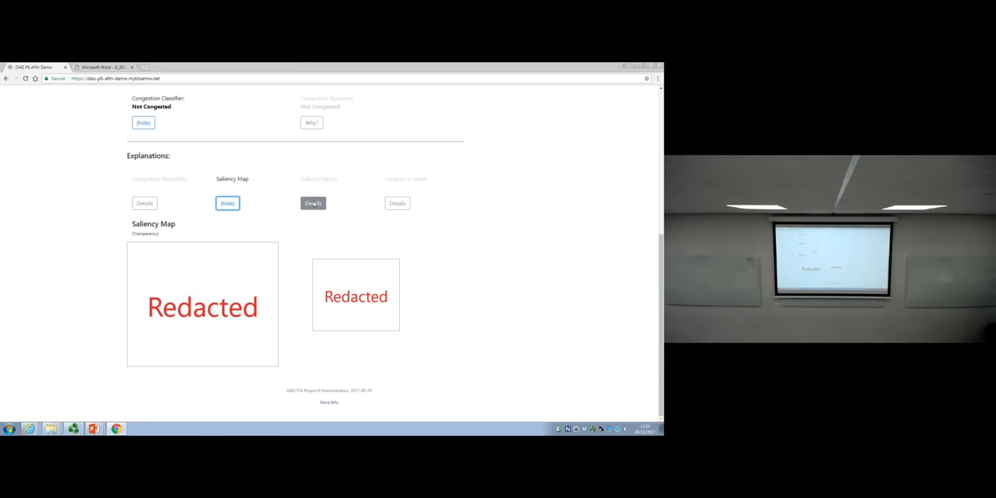
# Show the salient objects detected in Checkpoint C's camera image.
pyautogui.click(312, 203)
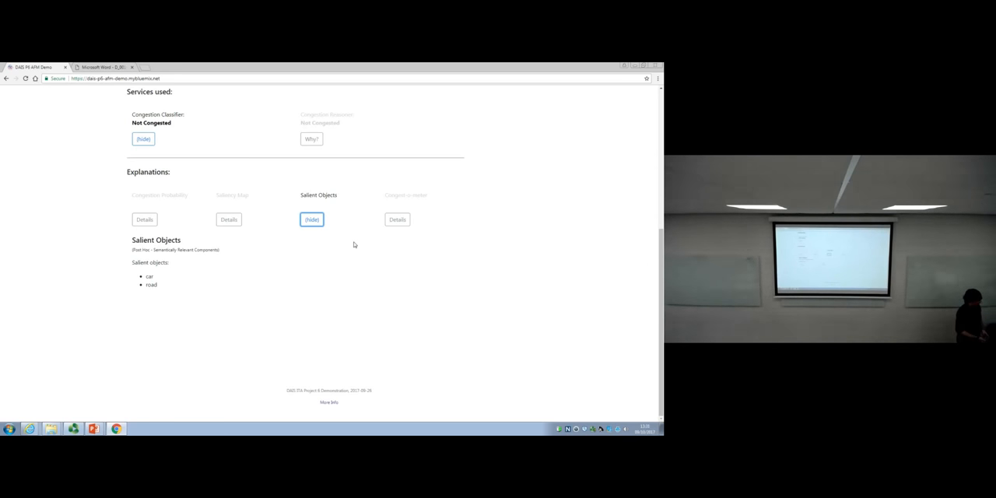
# Bring up the Congest-o-meter ranking camera images from less to more congested.
pyautogui.click(397, 218)
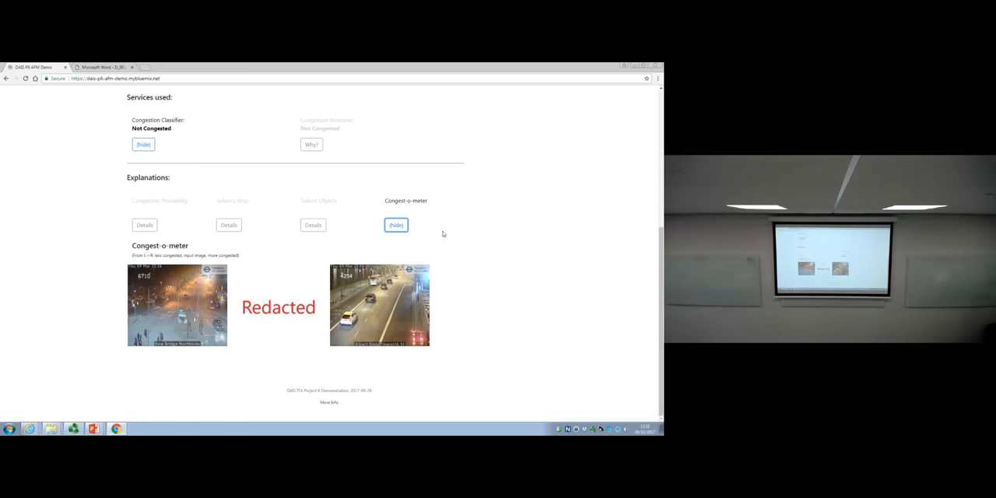
pyautogui.moveTo(195, 353)
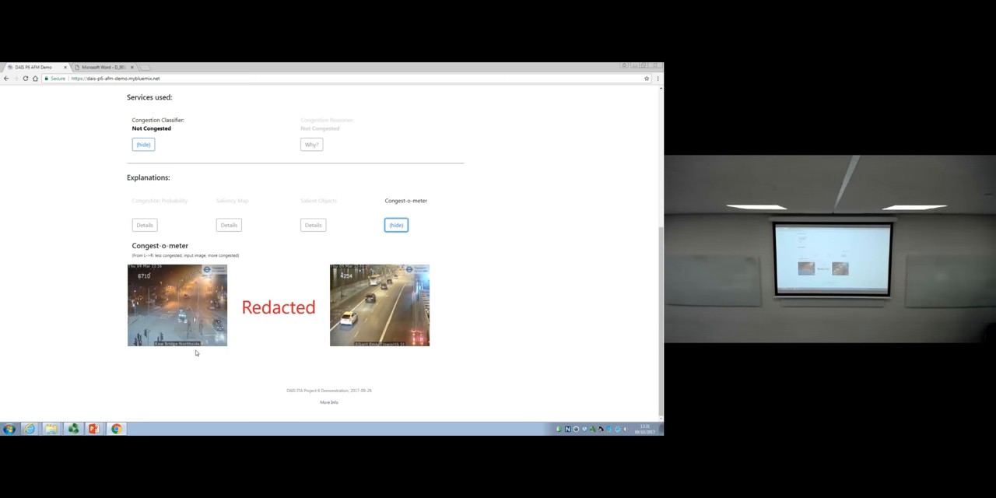
# Return to Checkpoint C's Saliency Map explanation after the Congest-o-meter ranking.
pyautogui.scroll(3)
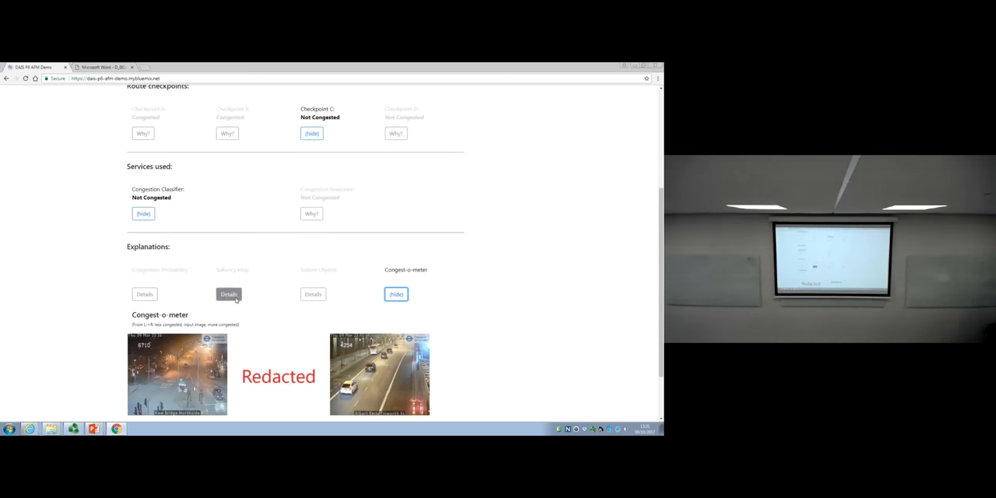
pyautogui.click(228, 294)
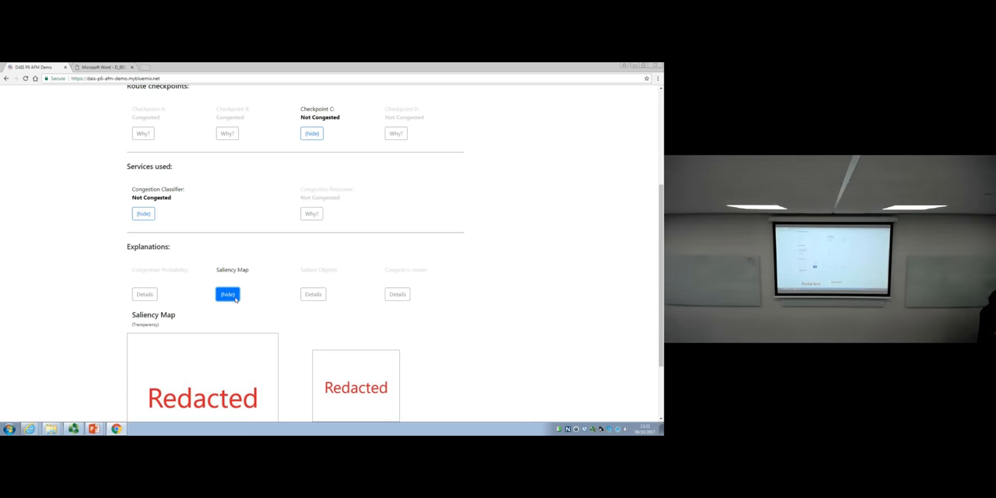
# Show the Saliency Map explanation by selecting its Details button.
pyautogui.click(312, 295)
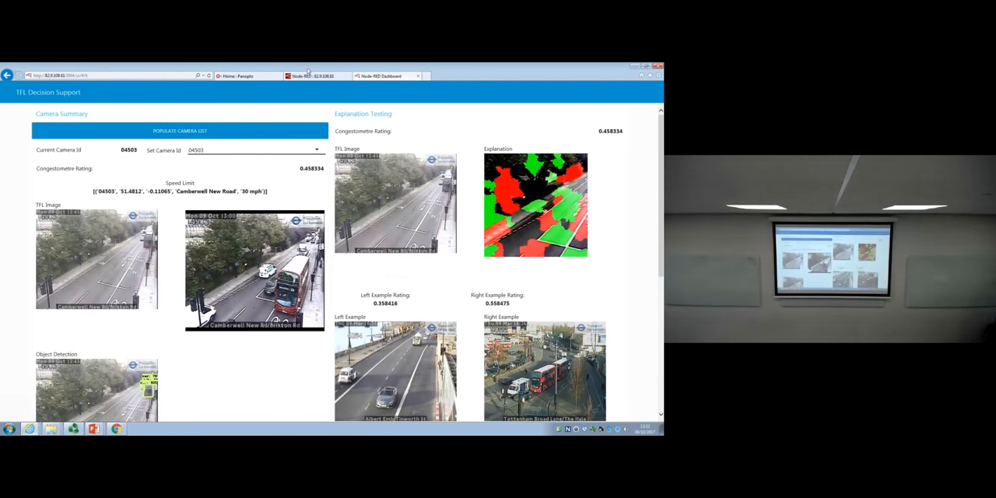
# Open the Node-RED service-chain flow and view the CNN Congestometre HTTP request node's details.
pyautogui.click(315, 75)
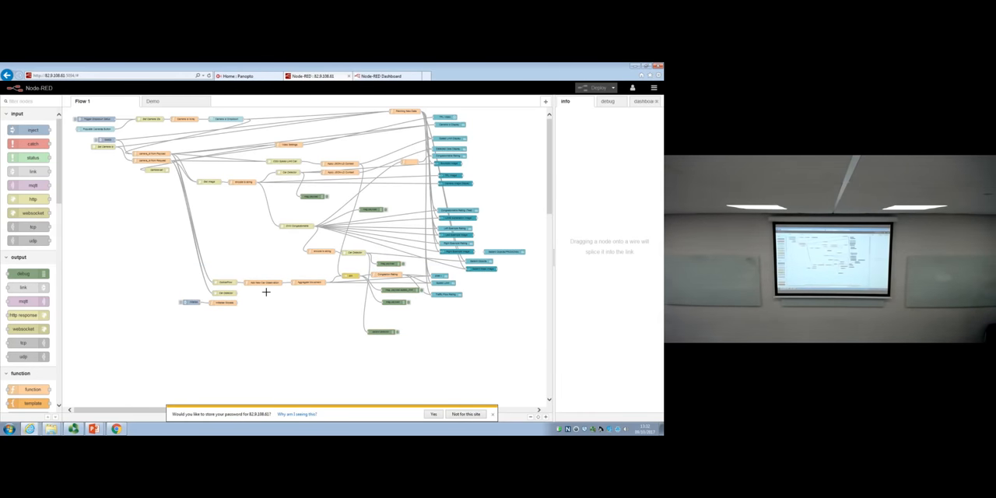
pyautogui.moveTo(290, 296)
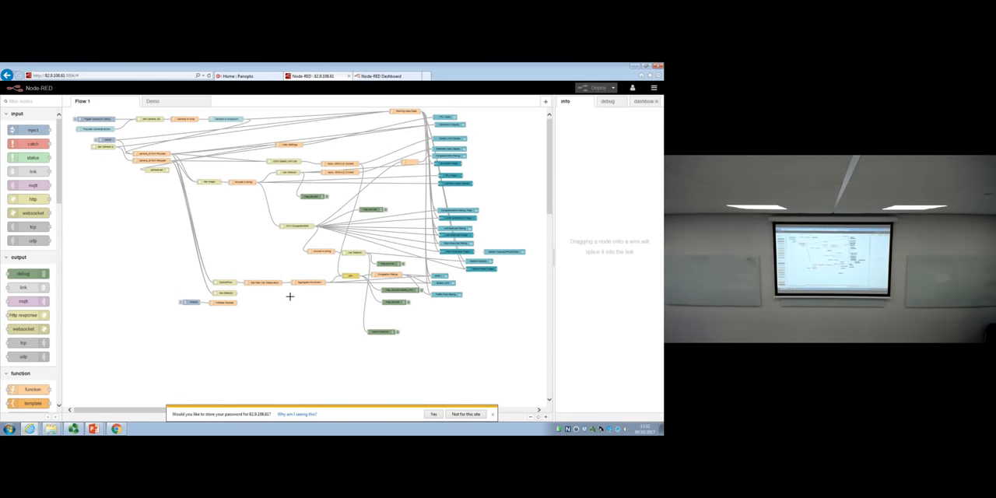
pyautogui.moveTo(255, 300)
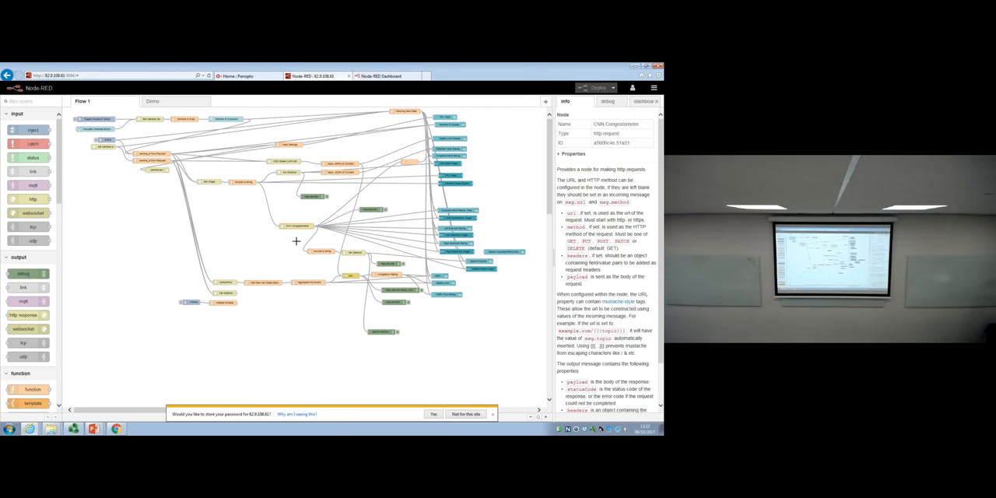
pyautogui.moveTo(356, 257)
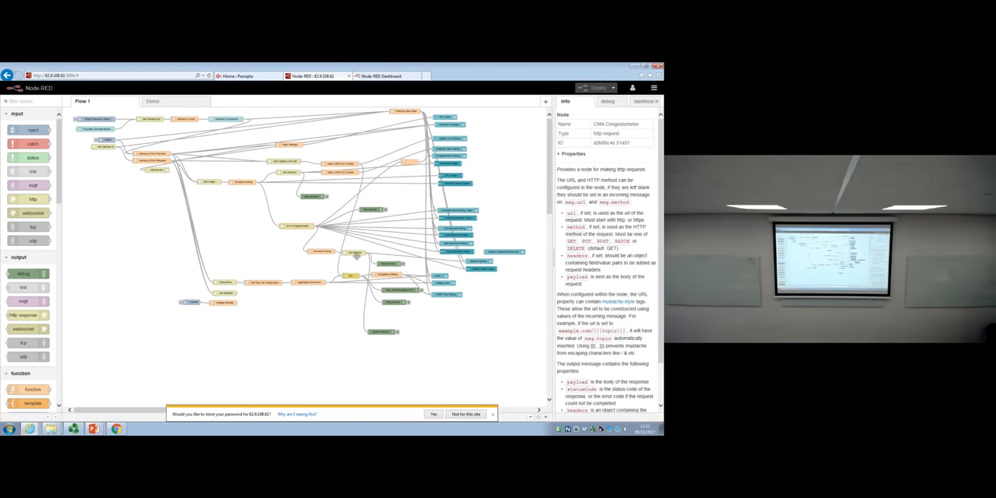
pyautogui.moveTo(358, 257)
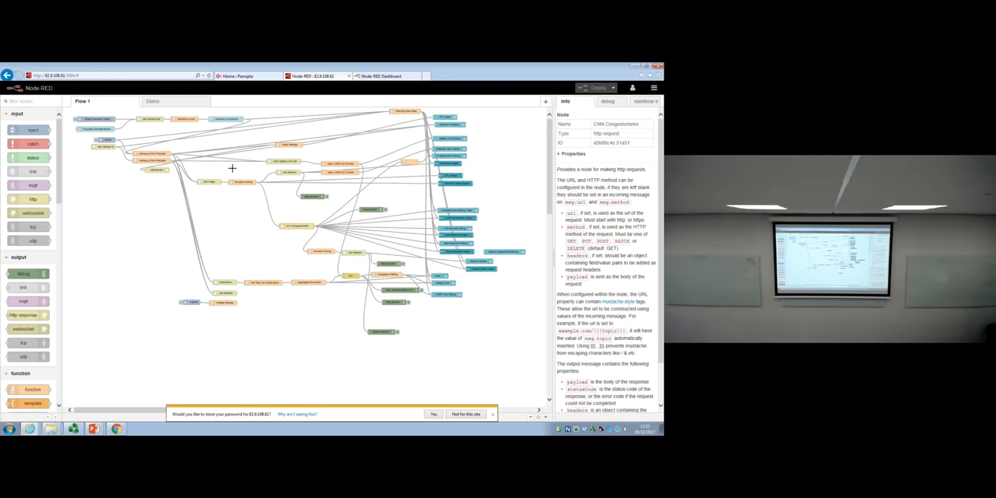
pyautogui.moveTo(269, 220)
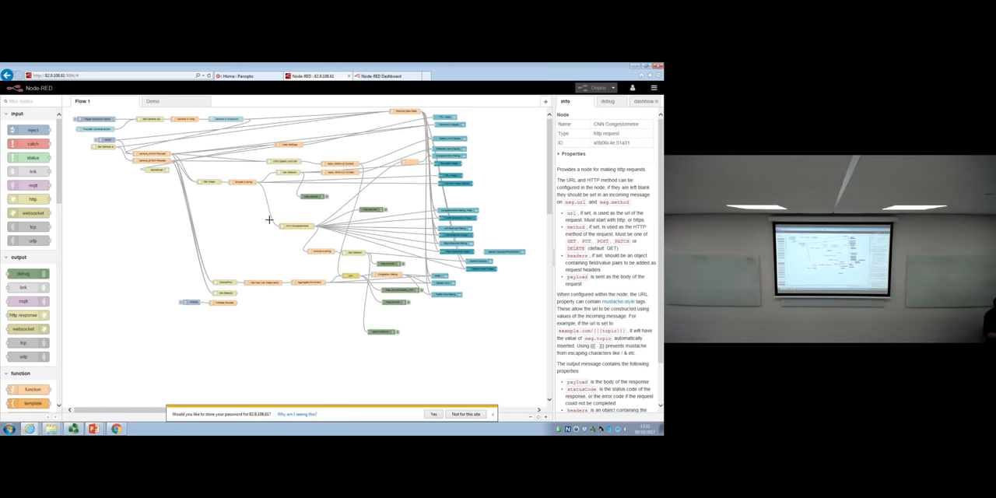
pyautogui.moveTo(286, 249)
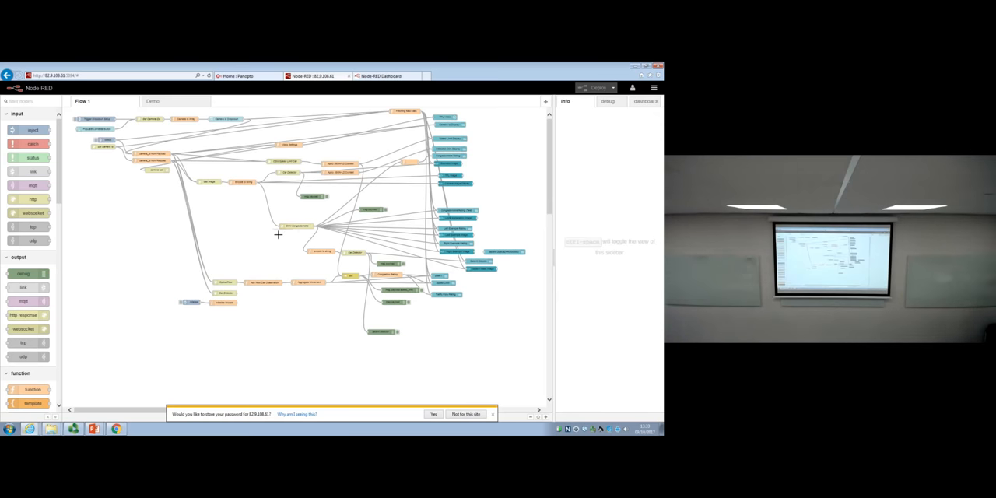
pyautogui.click(296, 226)
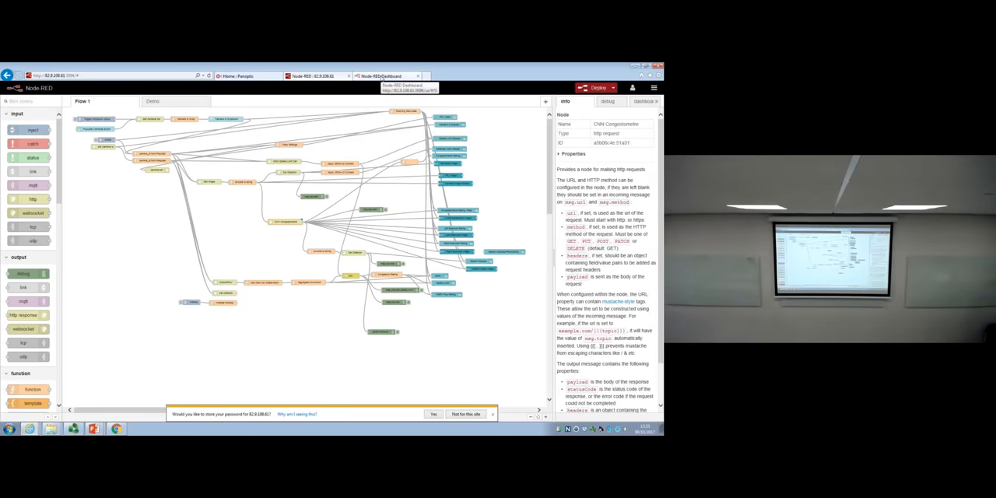
# Select camera 08954 (Swiss Cottage) in the dashboard's Set Camera Id dropdown.
pyautogui.click(381, 75)
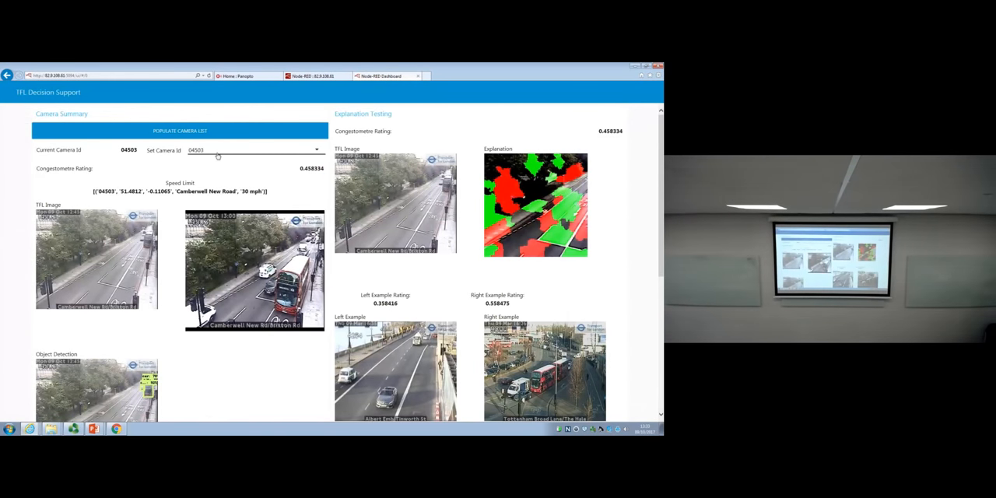
pyautogui.moveTo(230, 229)
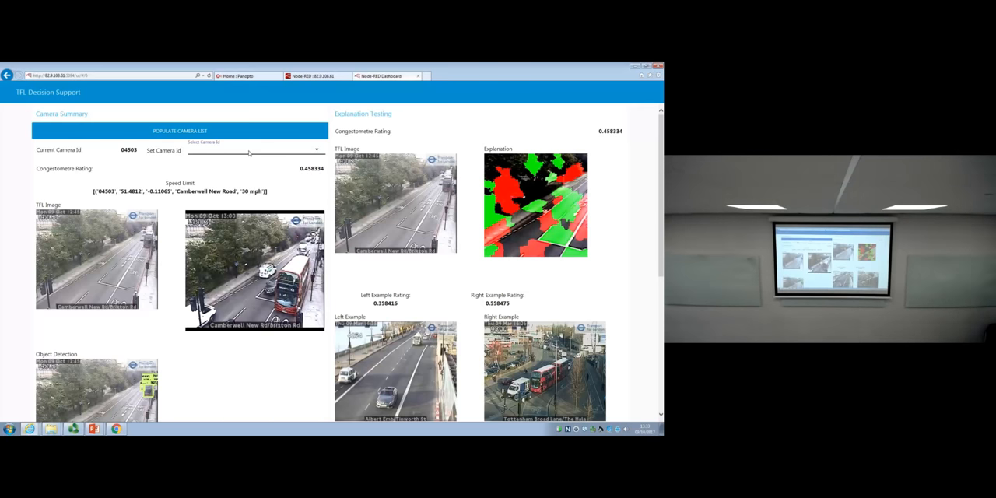
pyautogui.click(315, 149)
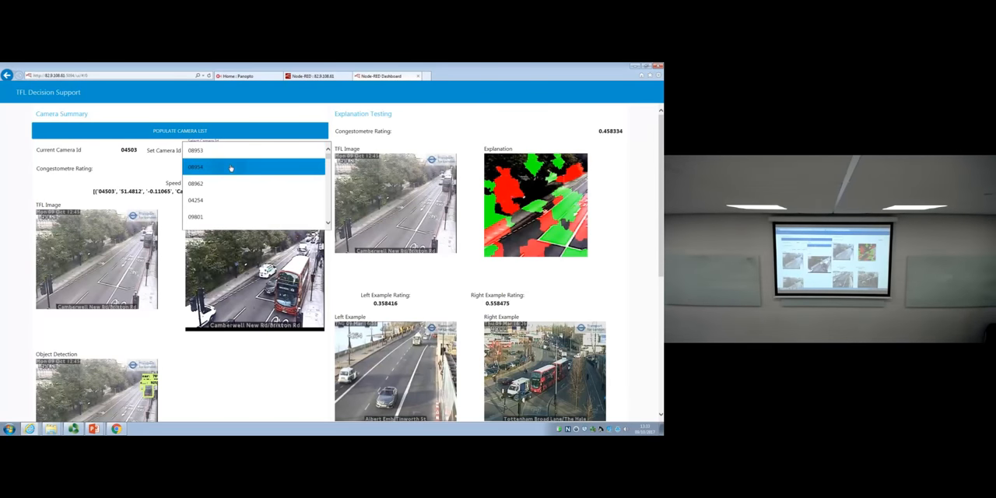
pyautogui.click(231, 166)
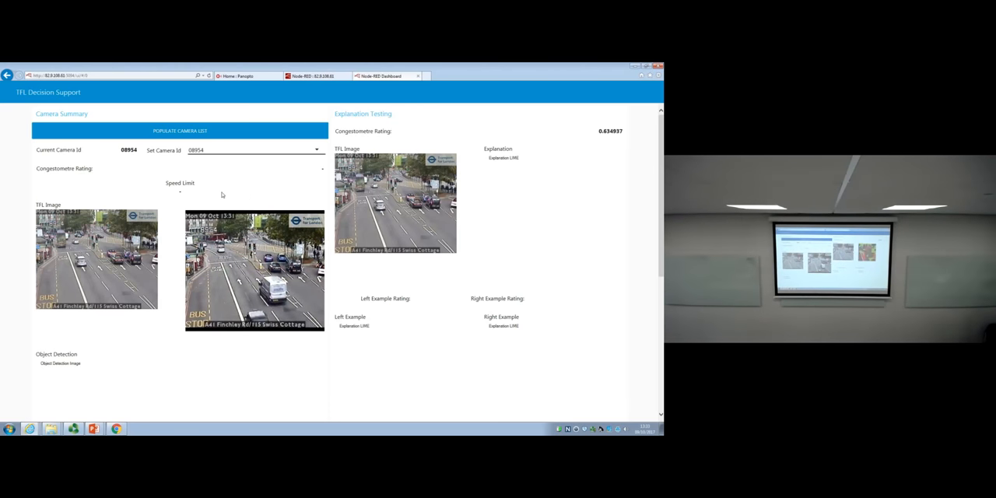
pyautogui.scroll(-3)
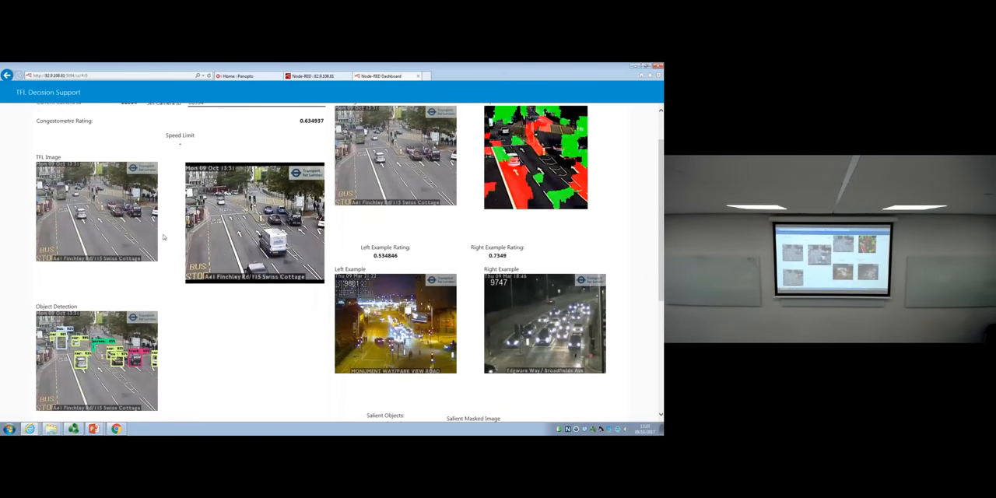
pyautogui.scroll(3)
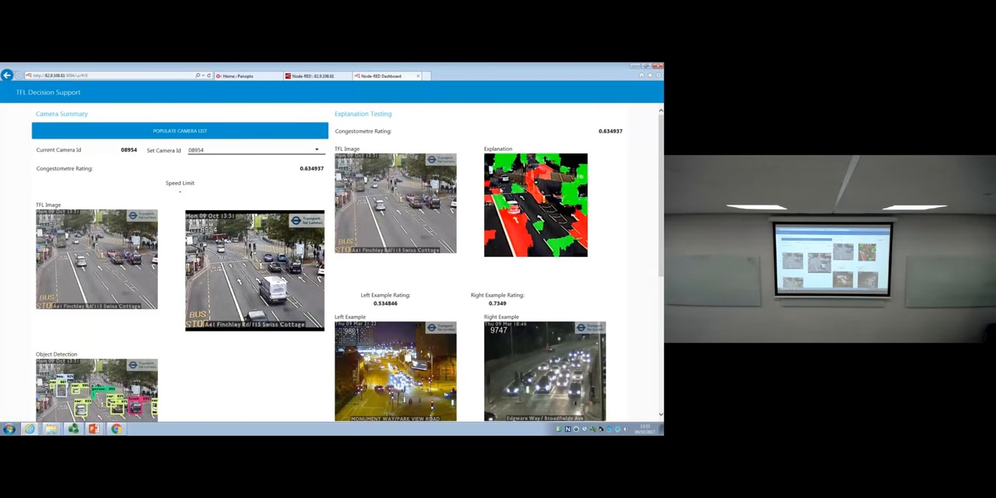
pyautogui.scroll(-3)
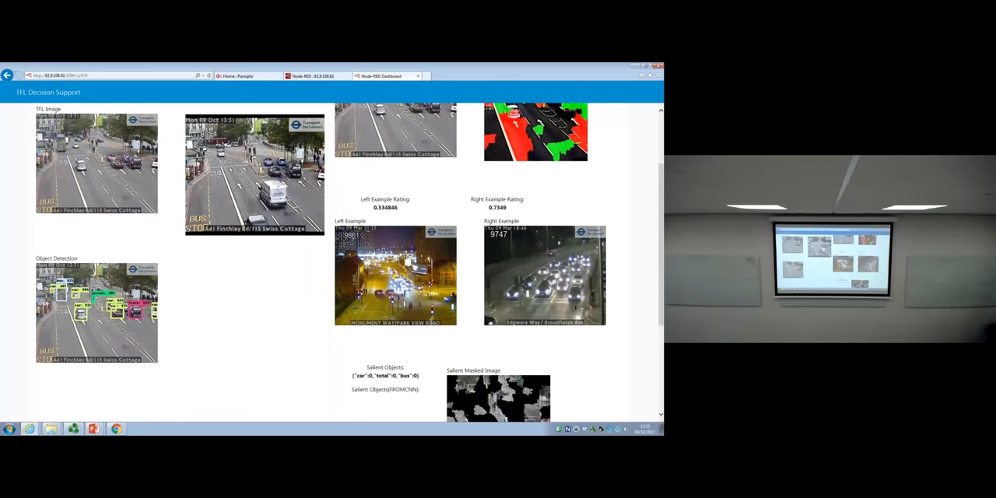
pyautogui.moveTo(492, 271)
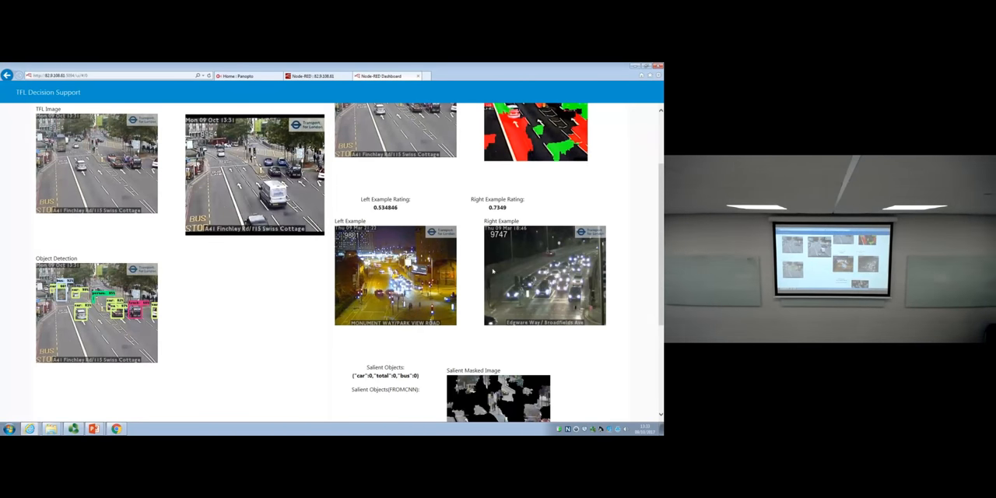
pyautogui.scroll(-3)
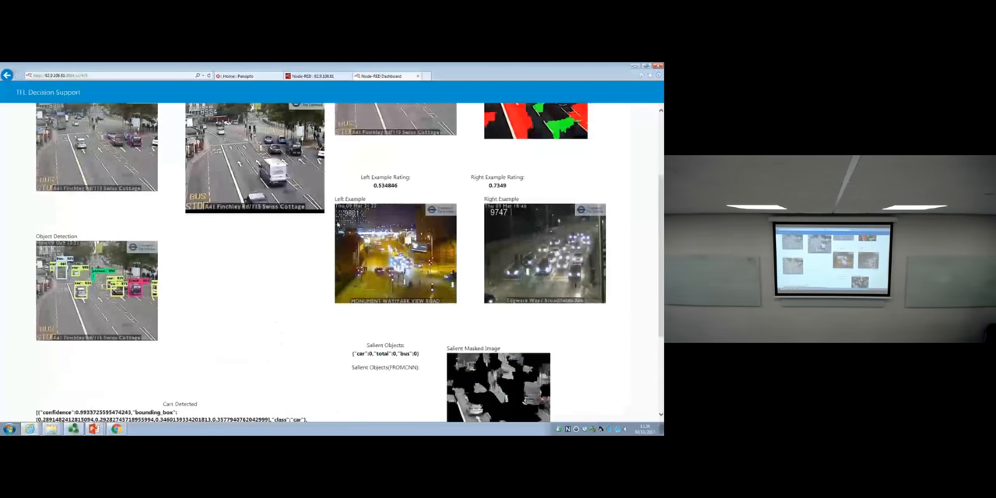
pyautogui.click(311, 75)
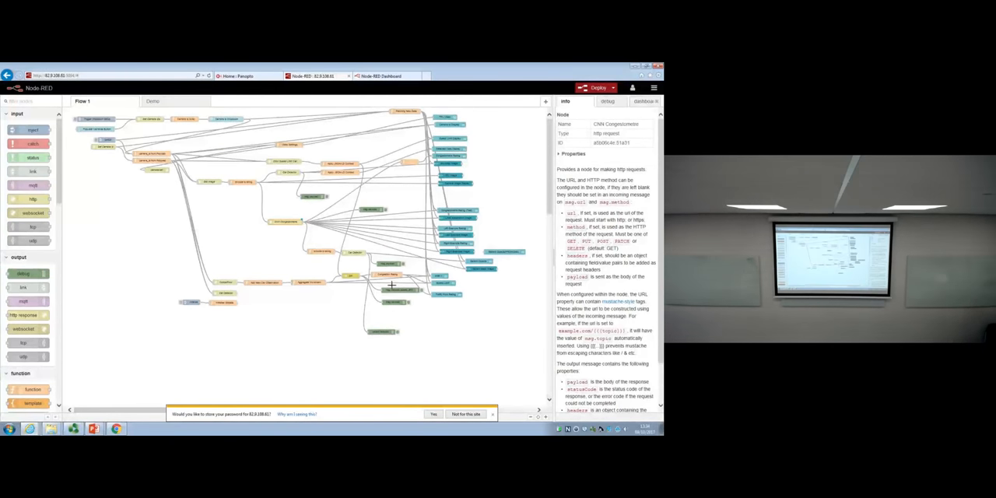
pyautogui.click(382, 75)
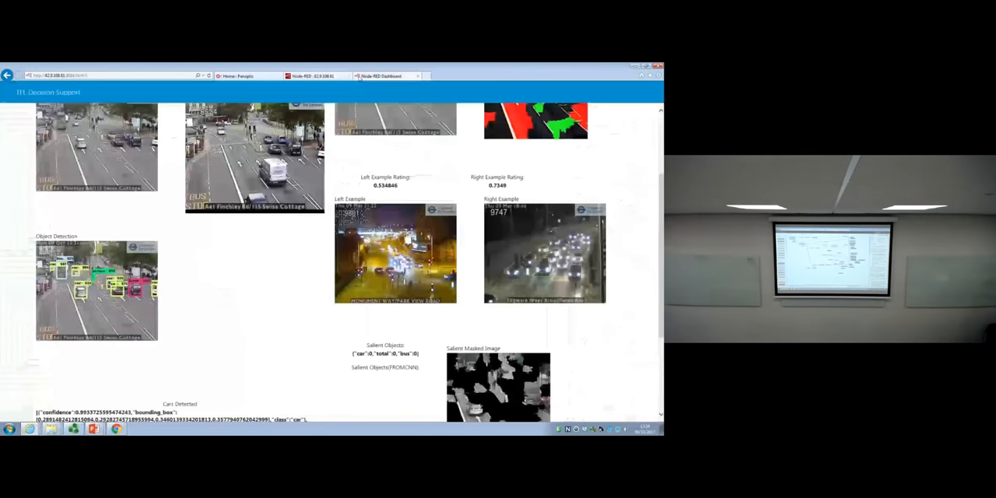
pyautogui.scroll(3)
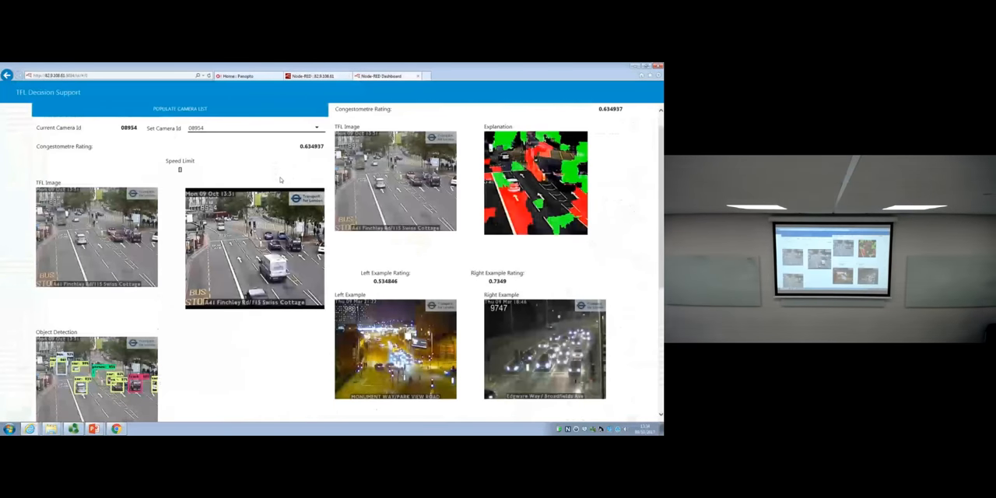